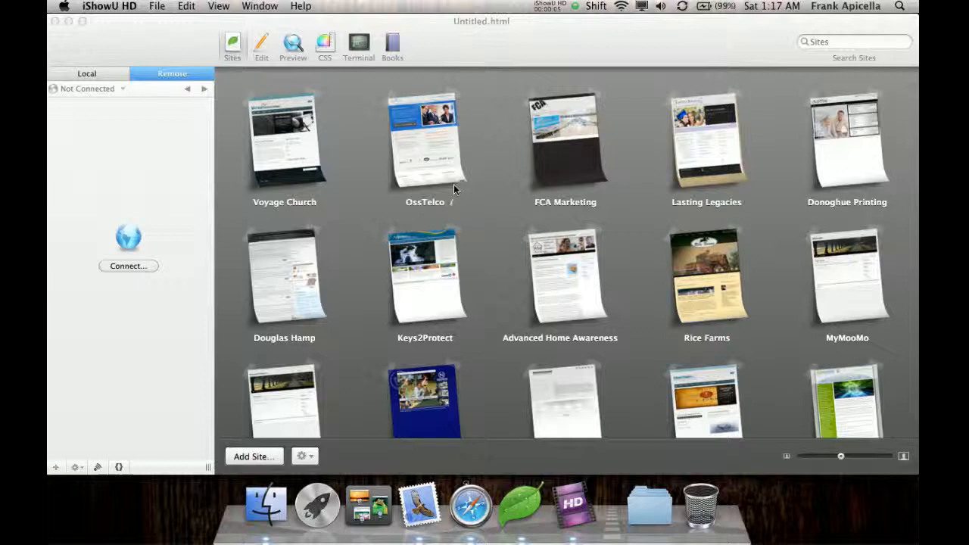
{"action": "mouse_move", "coordinate": [547, 194]}
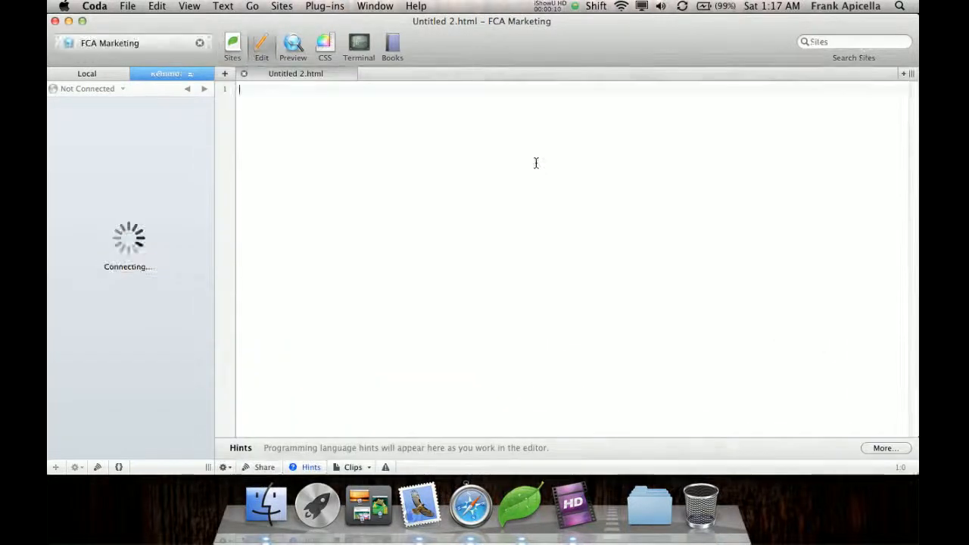
- Connect to the FCA Marketing site and list the remote public_html files
{"action": "left_click", "coordinate": [166, 74]}
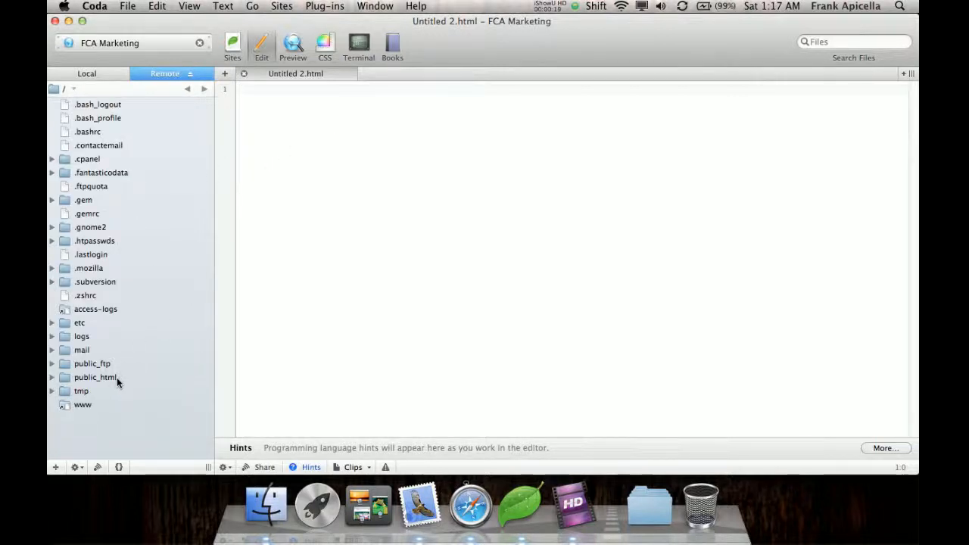
{"action": "double_click", "coordinate": [94, 377]}
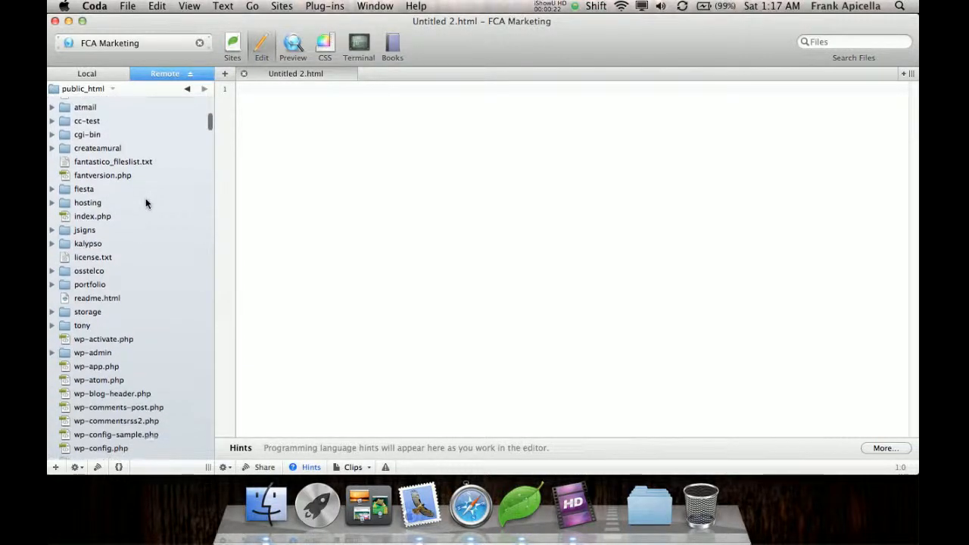
{"action": "scroll", "scroll_direction": "down", "scroll_amount": 3}
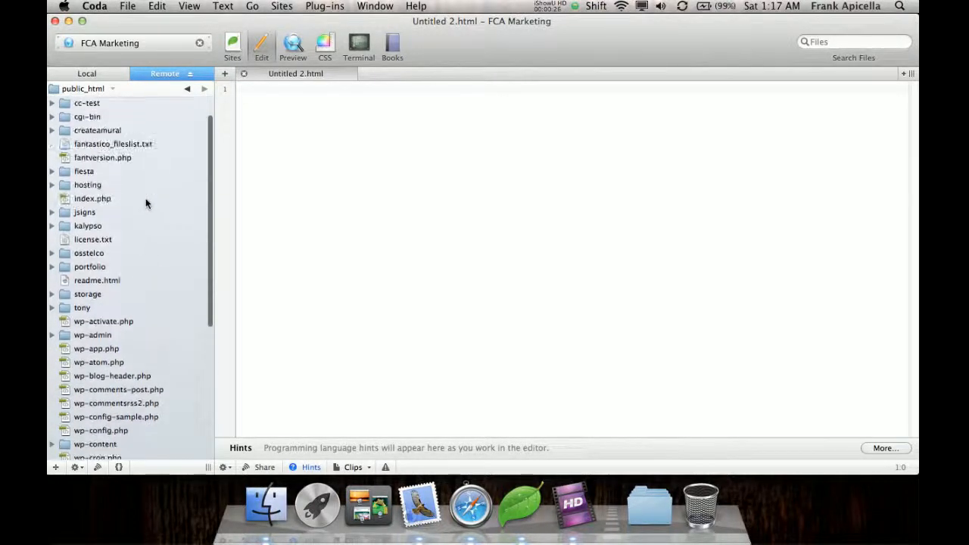
- Create a new remote folder named 'test' in public_html and enter it, empty
{"action": "right_click", "coordinate": [96, 370]}
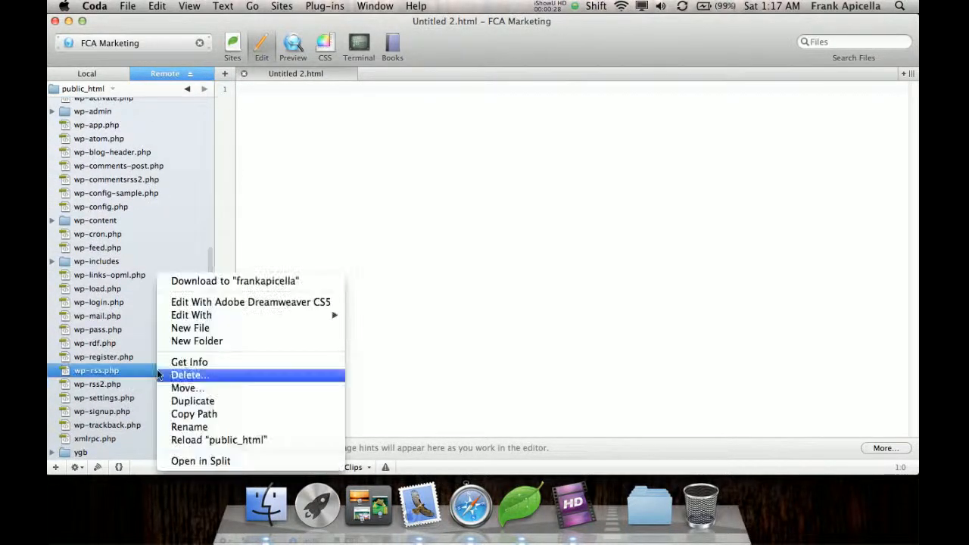
{"action": "mouse_move", "coordinate": [190, 328]}
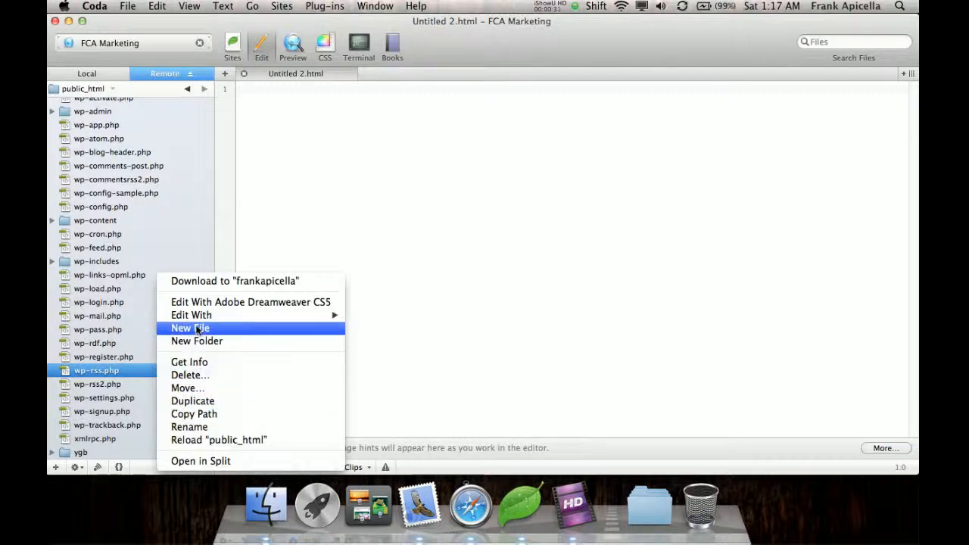
{"action": "left_click", "coordinate": [196, 341]}
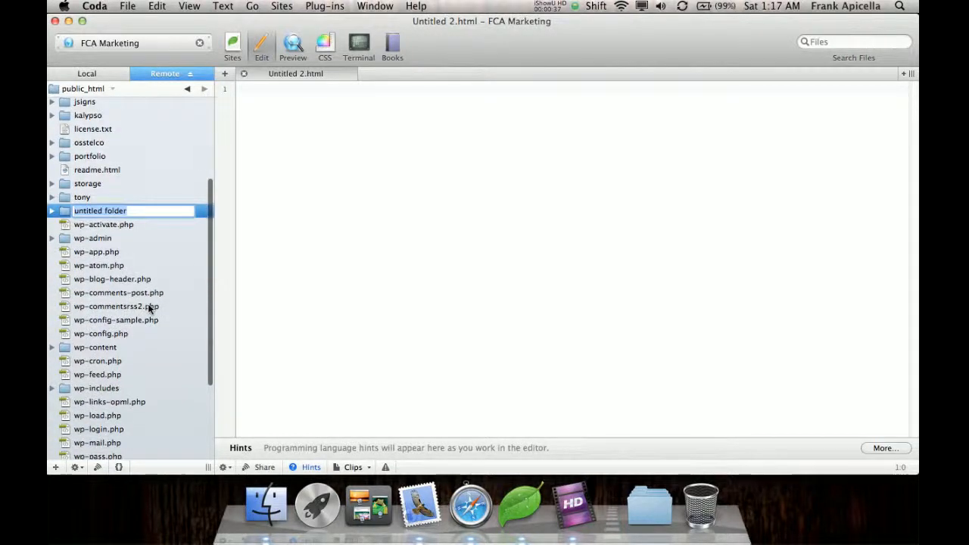
{"action": "scroll", "scroll_direction": "down", "scroll_amount": 3}
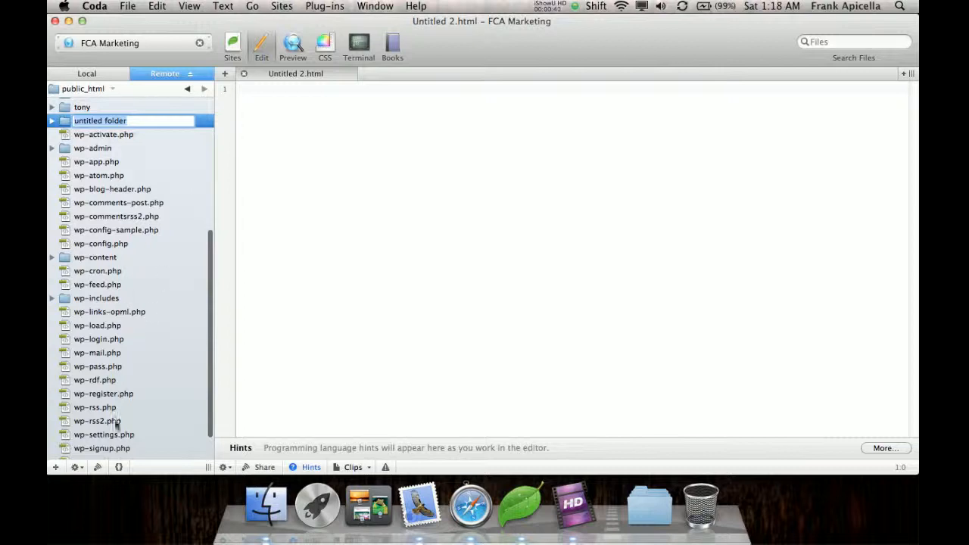
{"action": "mouse_move", "coordinate": [113, 325]}
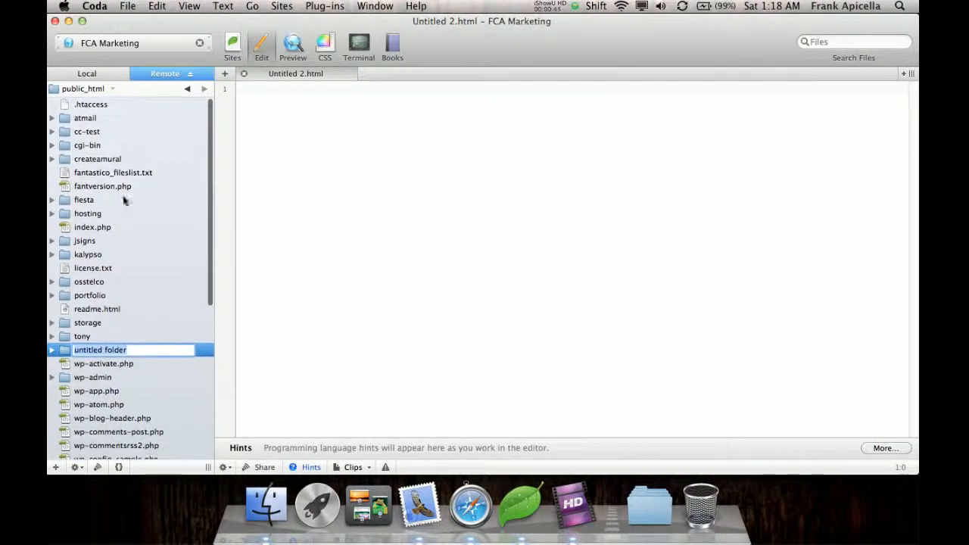
{"action": "mouse_move", "coordinate": [163, 398]}
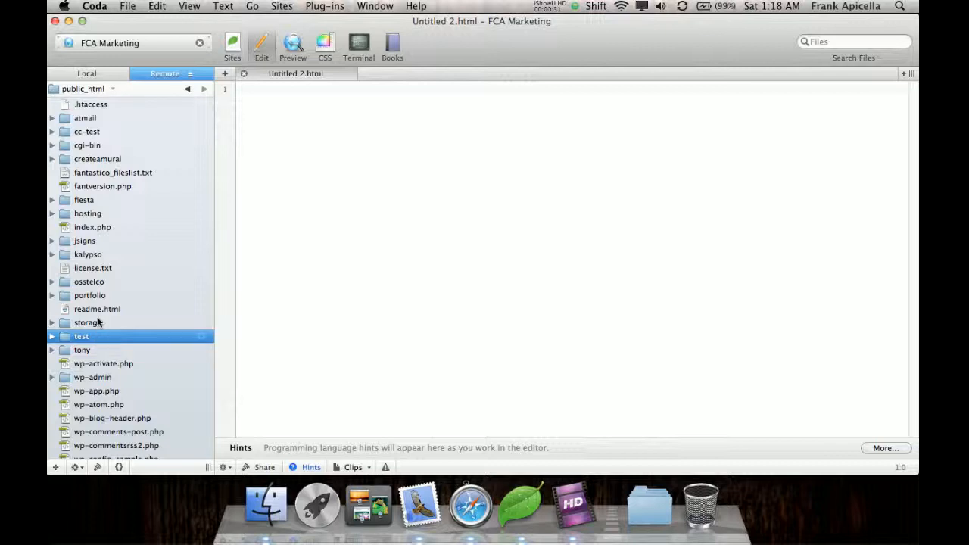
{"action": "double_click", "coordinate": [81, 336]}
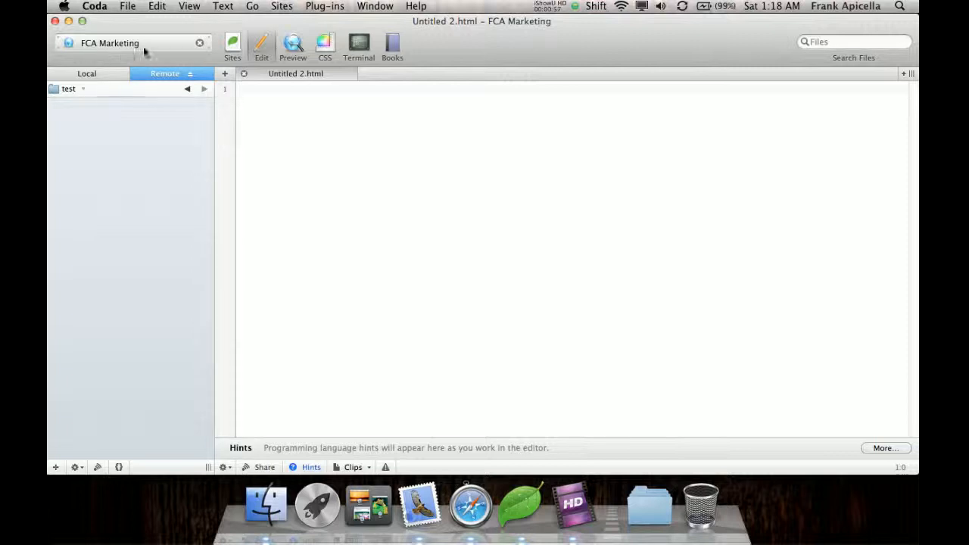
{"action": "mouse_move", "coordinate": [404, 337]}
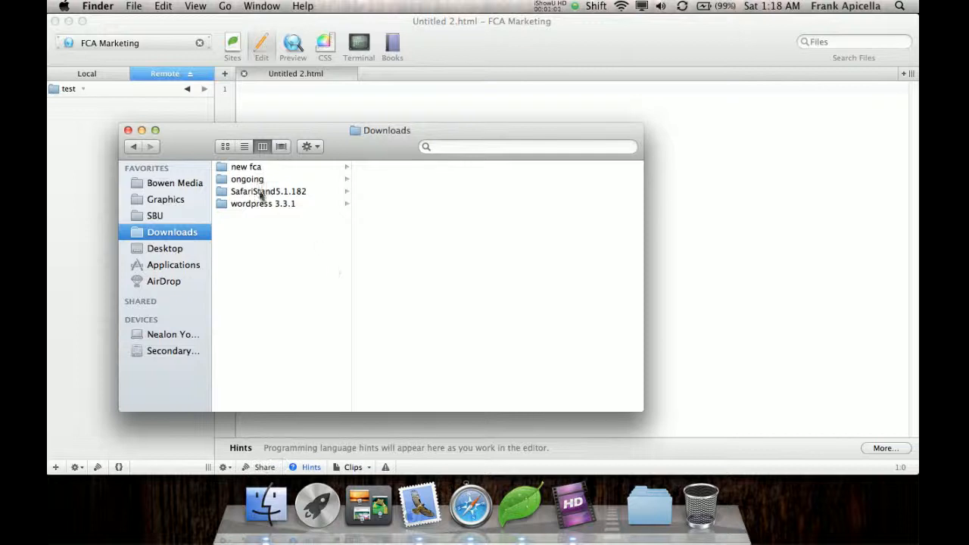
- Select all files in the downloaded wordpress 3.3.1 folder
{"action": "left_click", "coordinate": [262, 203]}
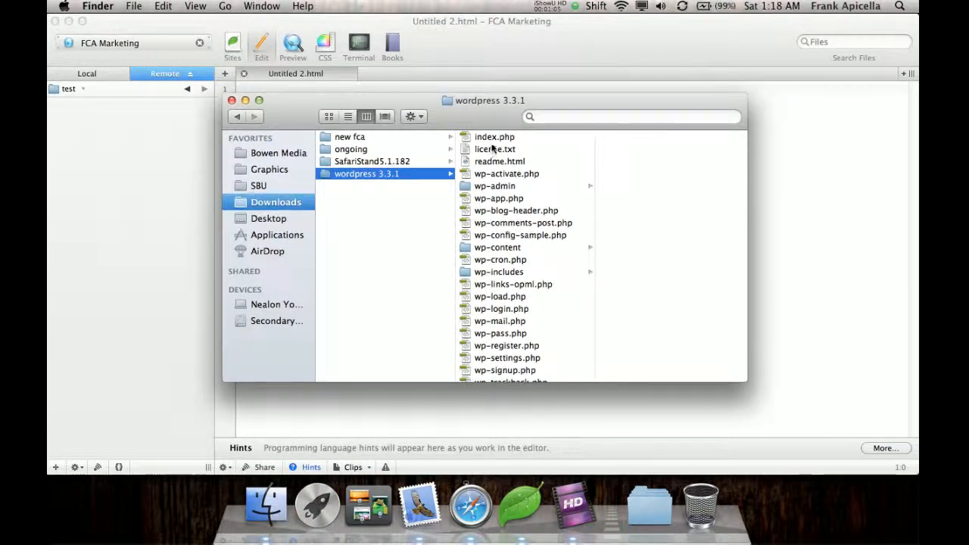
{"action": "key", "text": "cmd+a"}
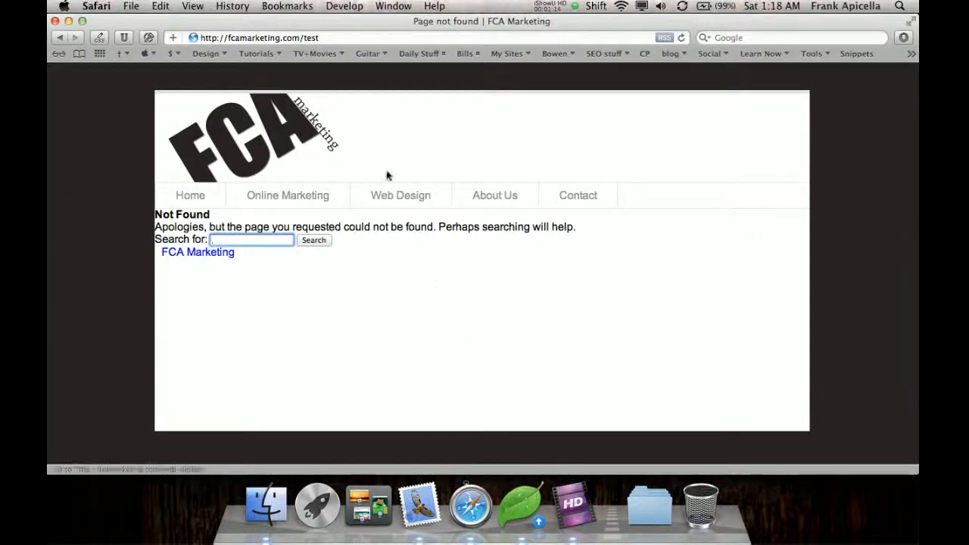
- Search saved logins for 'res' and launch the hosting cPanel login page
{"action": "left_click", "coordinate": [172, 38]}
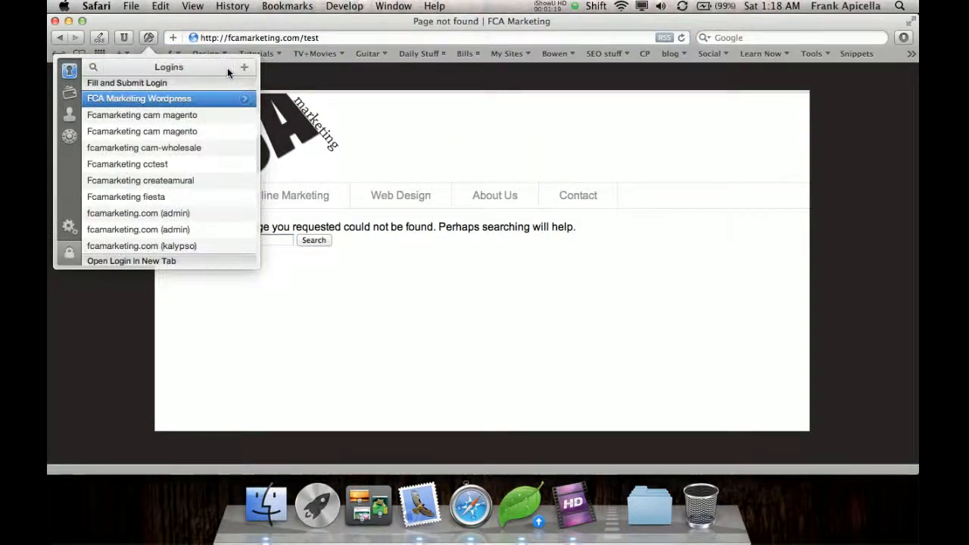
{"action": "type", "text": "res"}
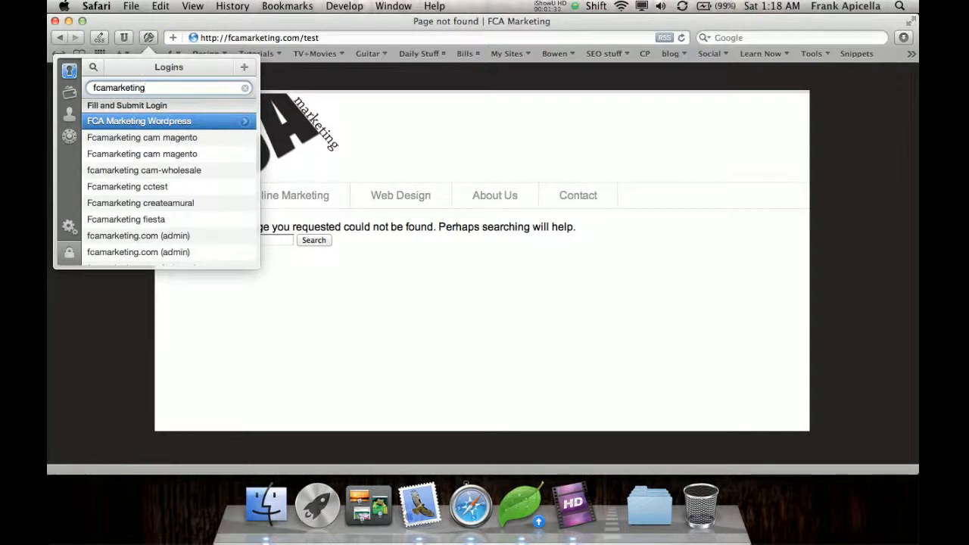
{"action": "scroll", "scroll_direction": "down", "scroll_amount": 3}
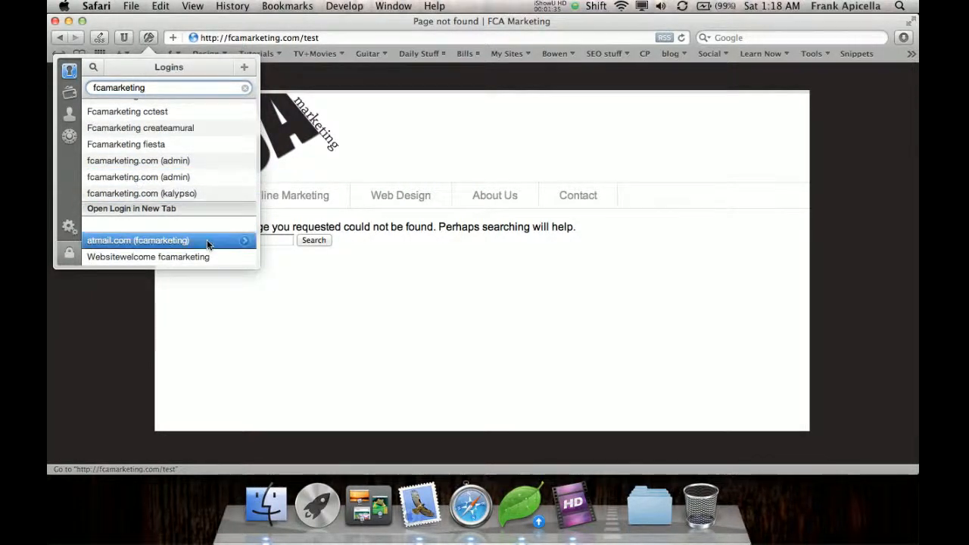
{"action": "left_click", "coordinate": [148, 257]}
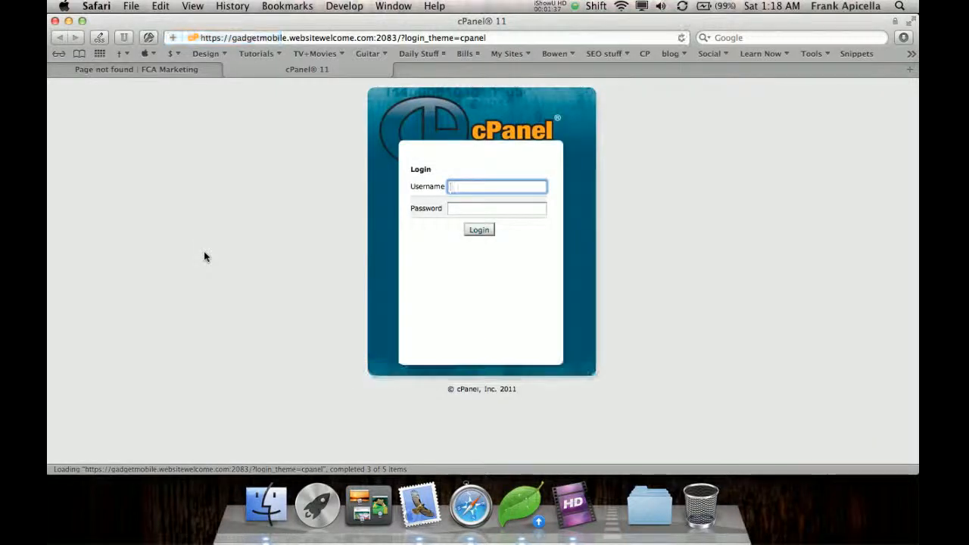
- Log in to cPanel for fcamarketing.com and reach the Databases section
{"action": "left_click", "coordinate": [478, 229]}
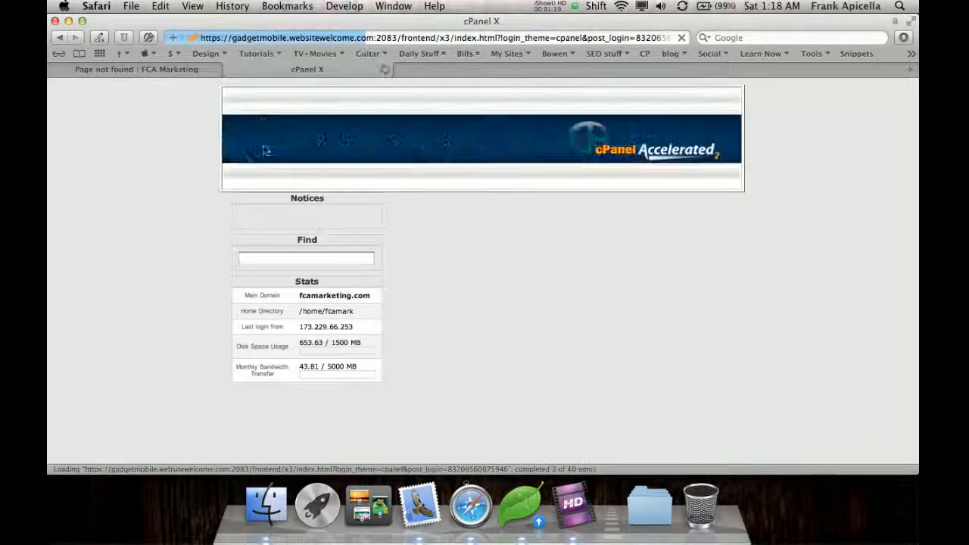
{"action": "left_click", "coordinate": [149, 38]}
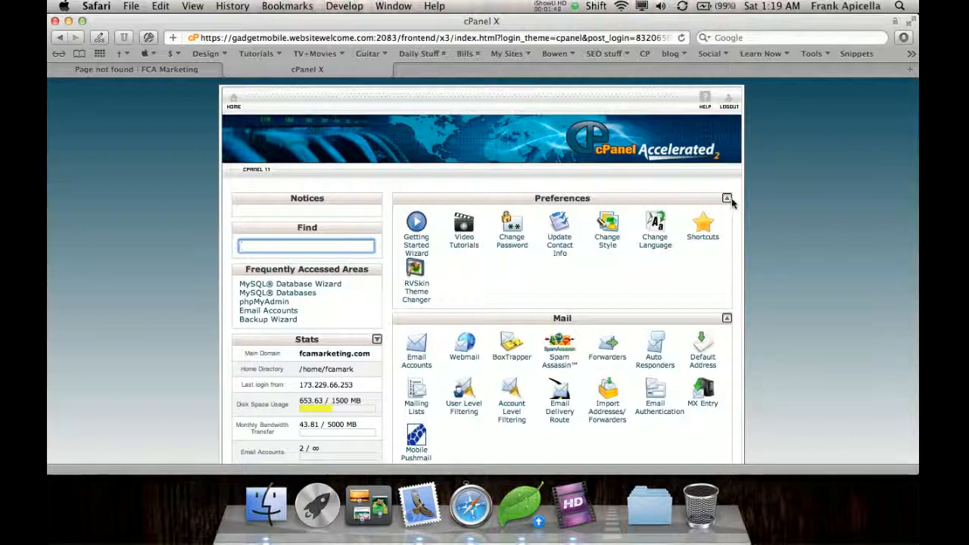
{"action": "scroll", "scroll_direction": "down", "scroll_amount": 3}
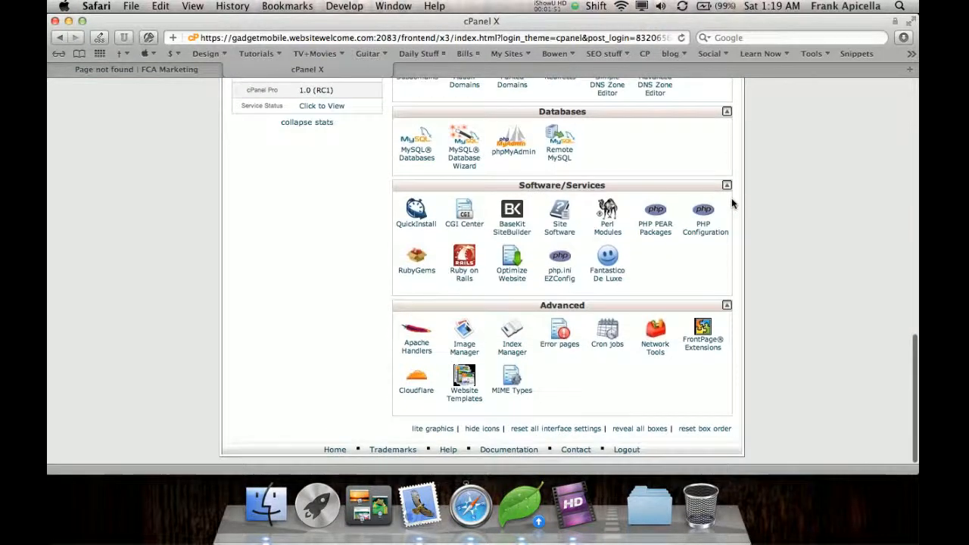
{"action": "scroll", "scroll_direction": "up", "scroll_amount": 3}
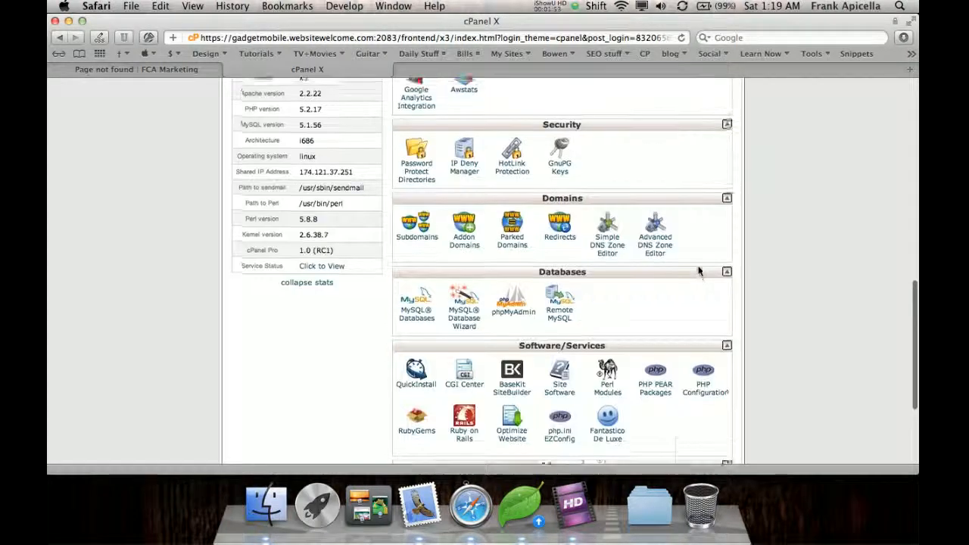
{"action": "scroll", "scroll_direction": "down", "scroll_amount": 3}
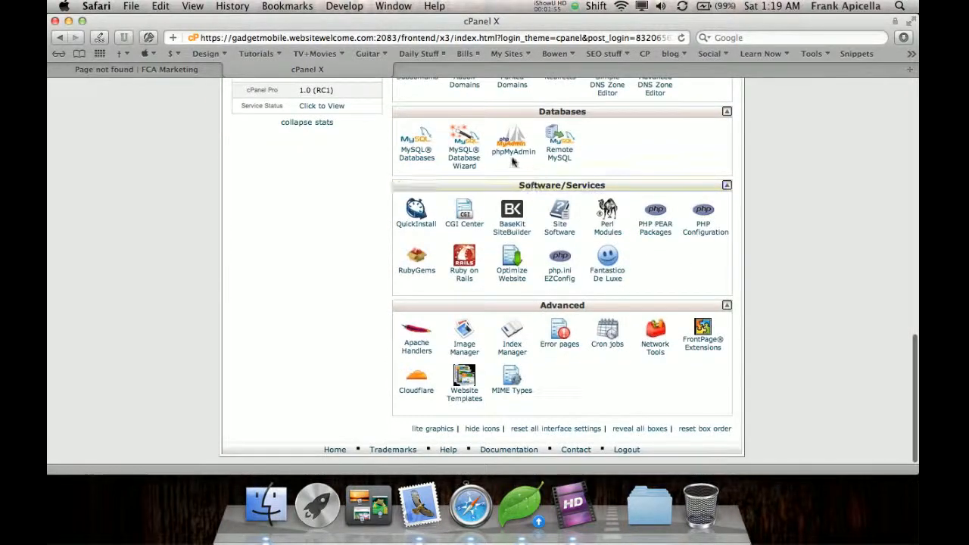
- Enter 'test' as the new database name in the MySQL Database Wizard, then bring up Pages
{"action": "left_click", "coordinate": [463, 144]}
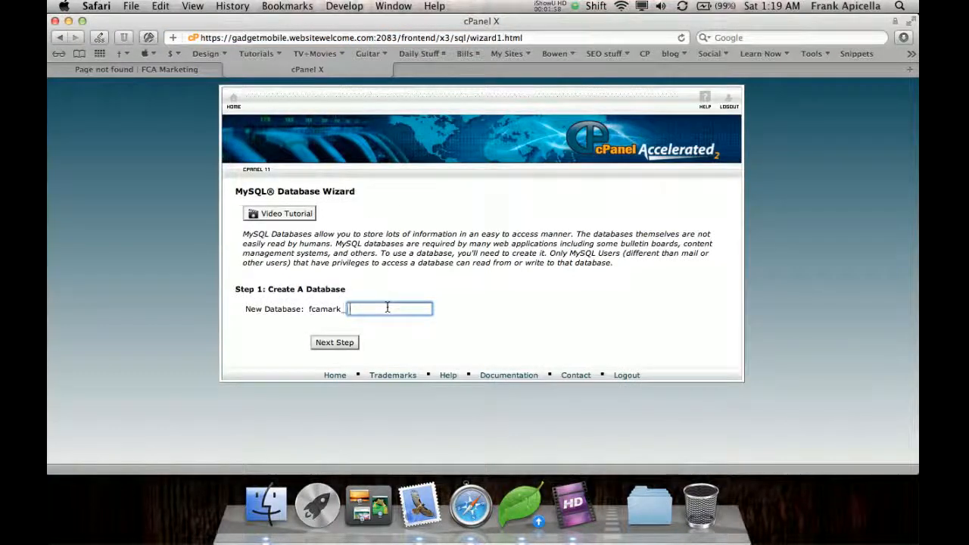
{"action": "type", "text": "test"}
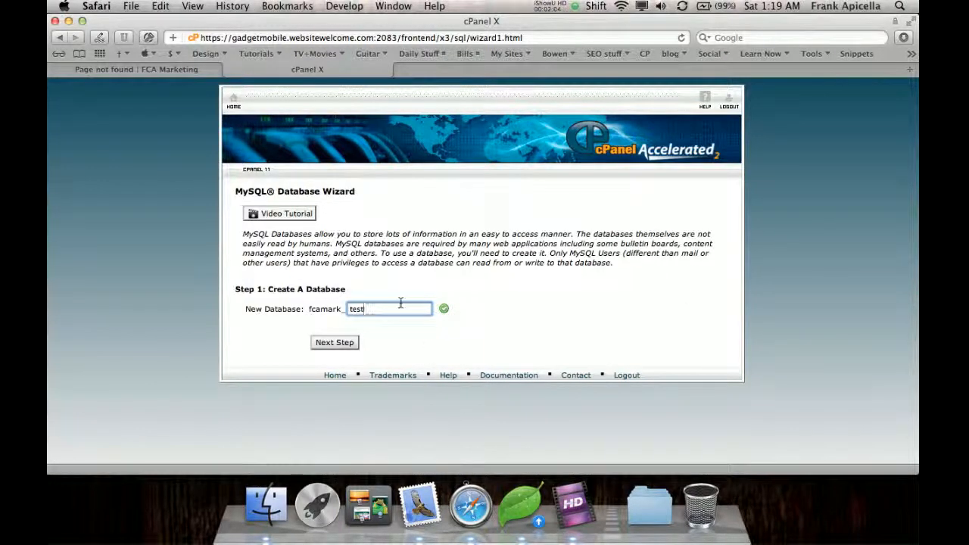
{"action": "mouse_move", "coordinate": [355, 295]}
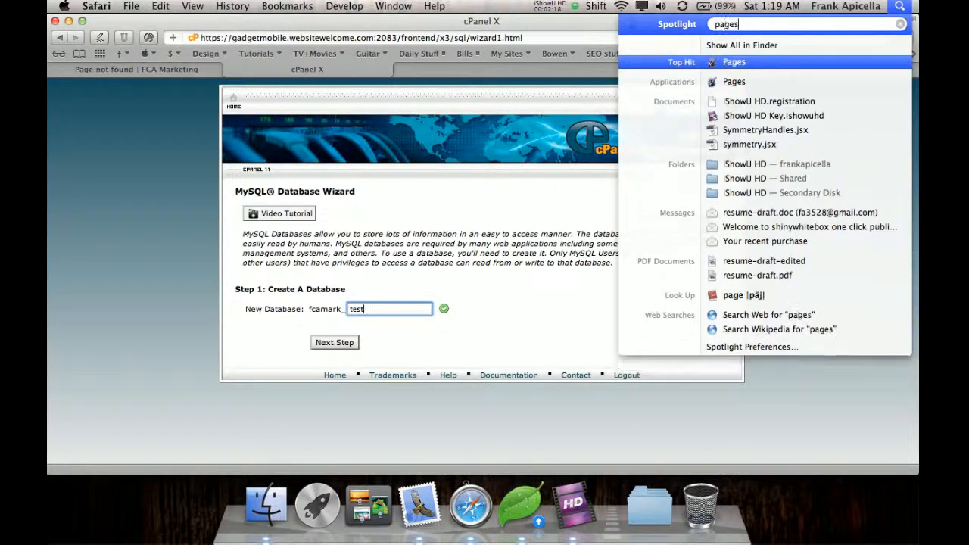
{"action": "left_click", "coordinate": [732, 62]}
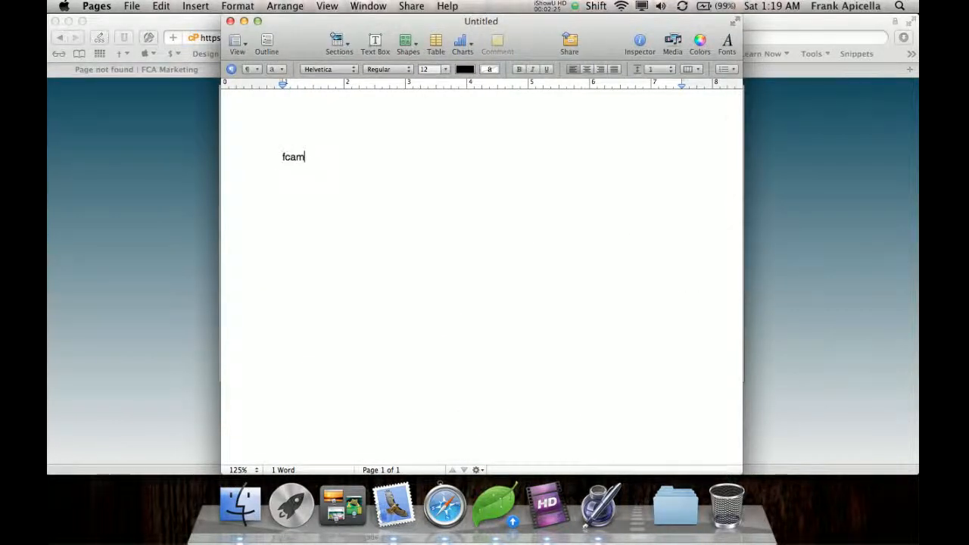
- Note 'fcamark_test' in Pages and create that database in the wizard
{"action": "type", "text": "ark_"}
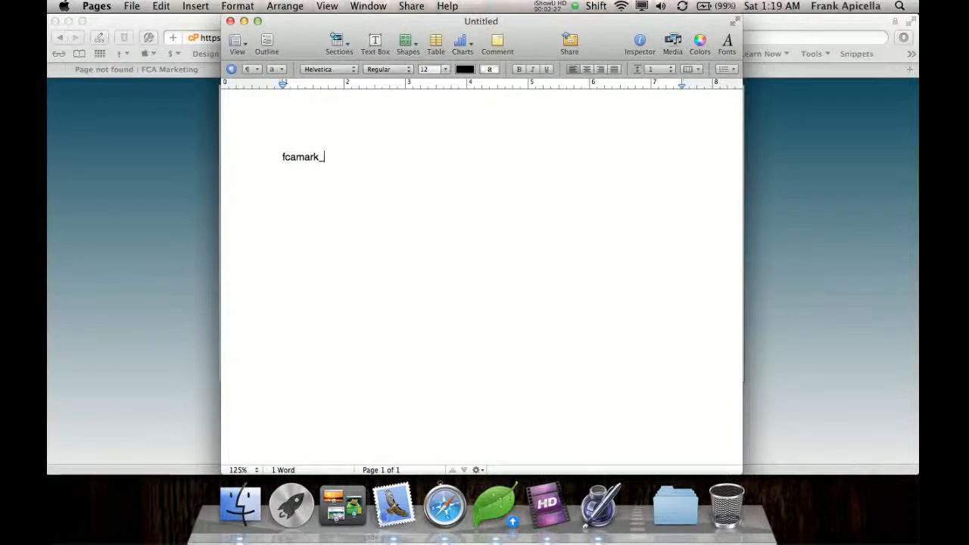
{"action": "type", "text": "test"}
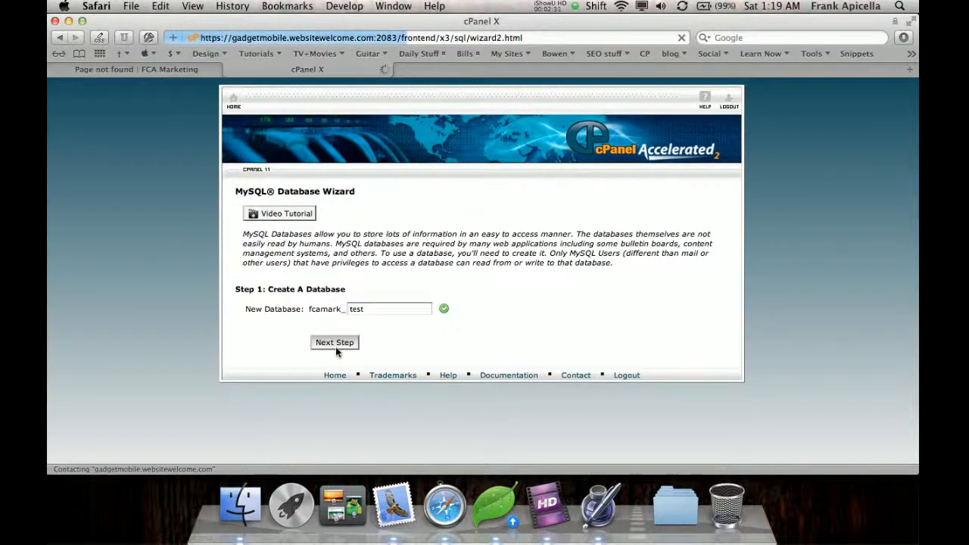
{"action": "left_click", "coordinate": [334, 342]}
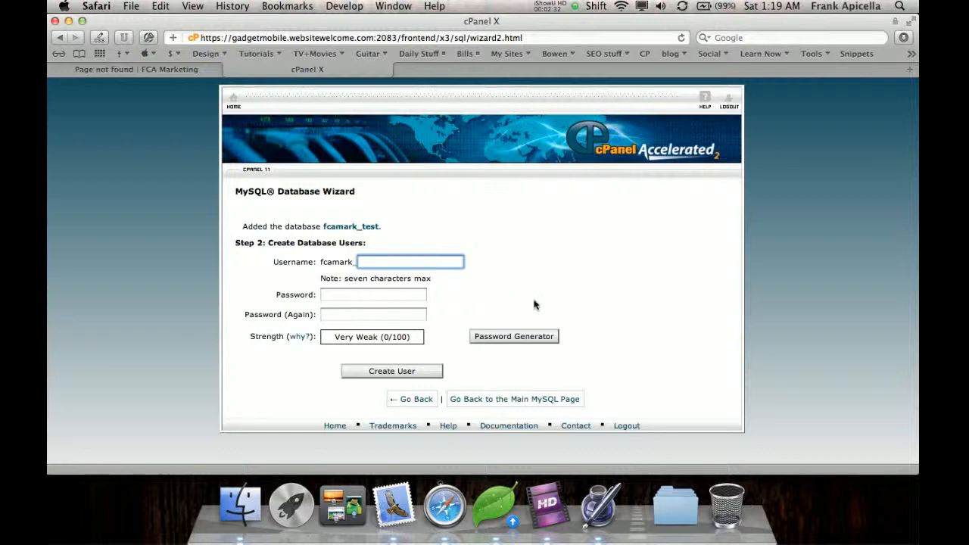
- Add database user 'user' (fcamark_user) with its password and create it
{"action": "type", "text": "user"}
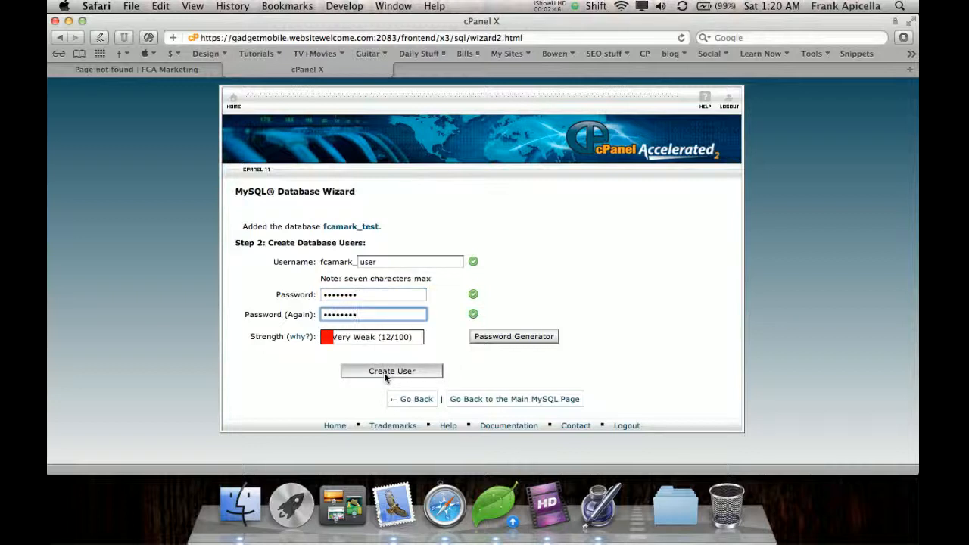
{"action": "left_click", "coordinate": [392, 371]}
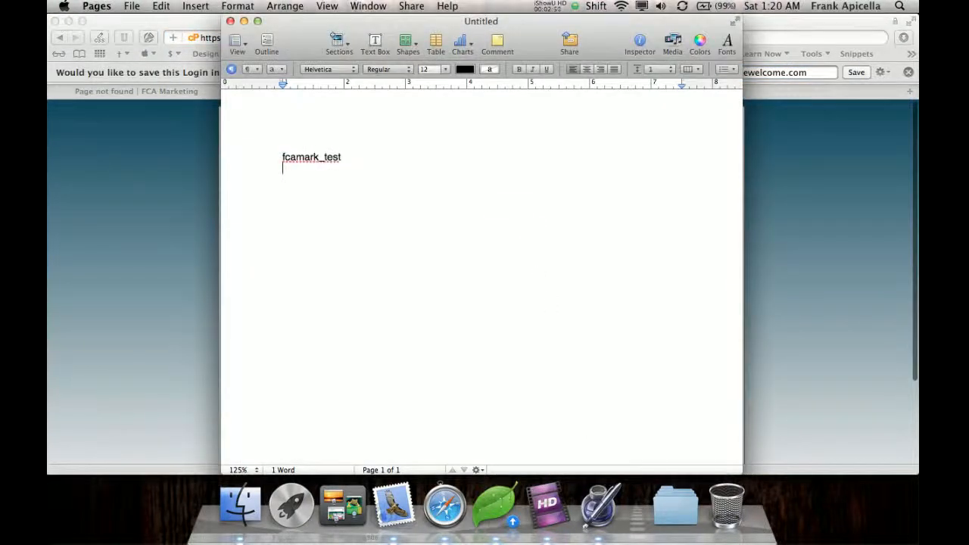
{"action": "type", "text": "fca"}
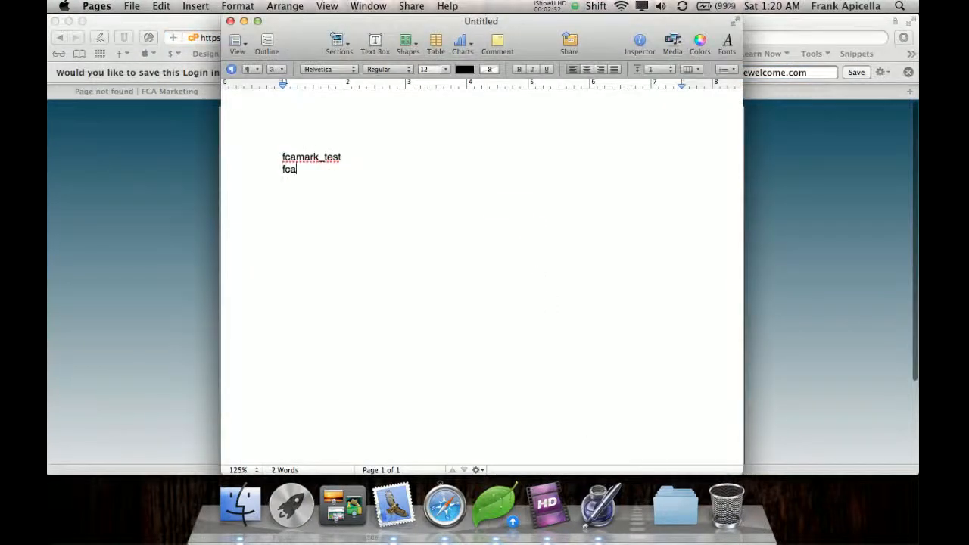
{"action": "type", "text": "mark_user"}
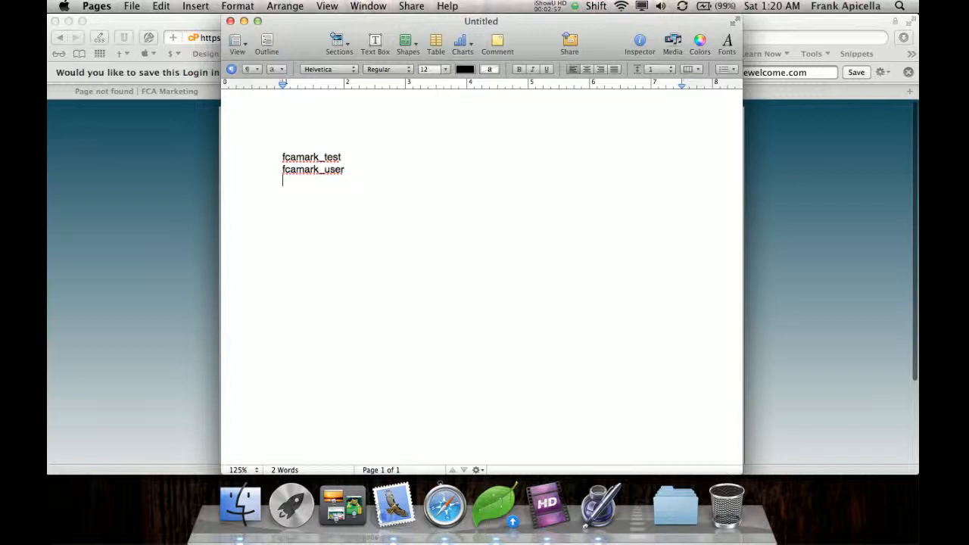
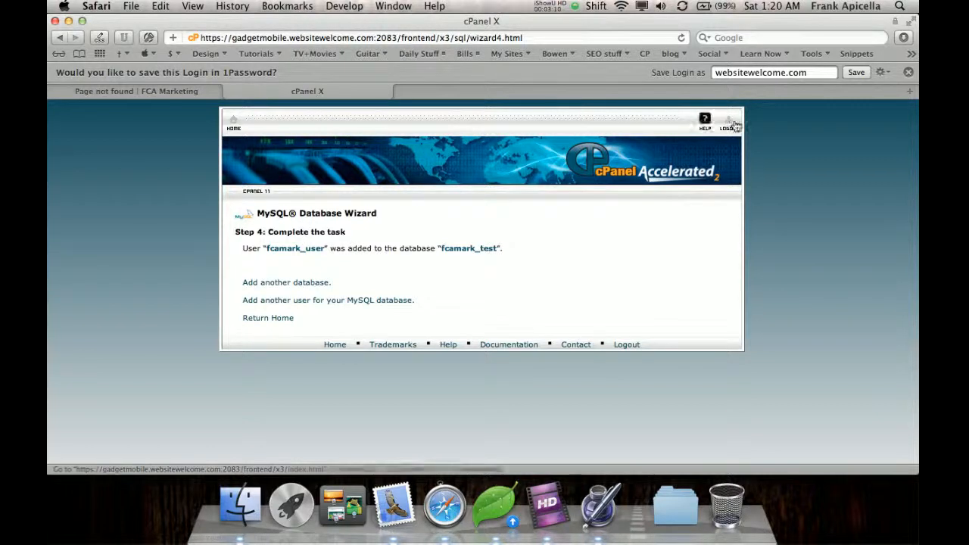
- Return to the fcamarketing.com/test tab, which still shows Not Found
{"action": "left_click", "coordinate": [908, 72]}
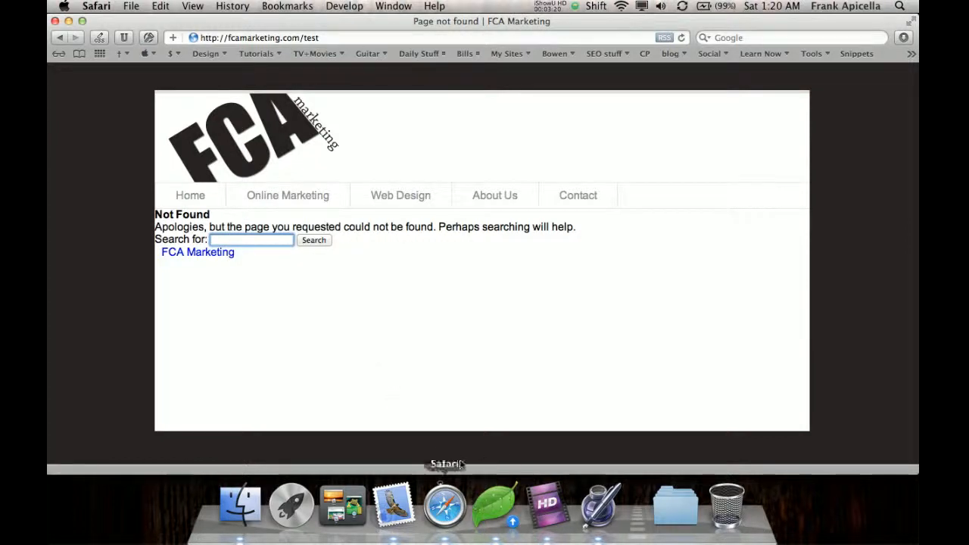
- Switch to Coda and let the WordPress file upload to the remote test folder finish
{"action": "left_click", "coordinate": [680, 37]}
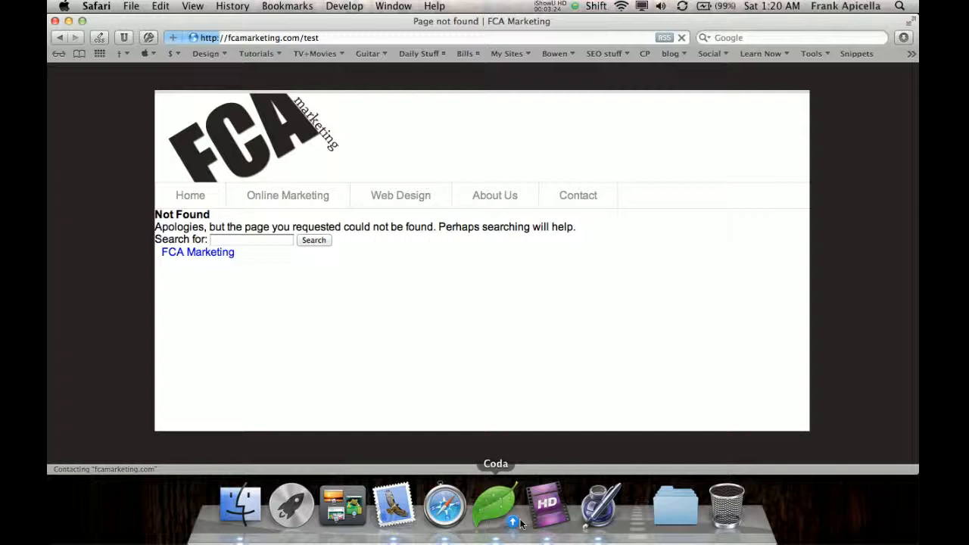
{"action": "left_click", "coordinate": [495, 504]}
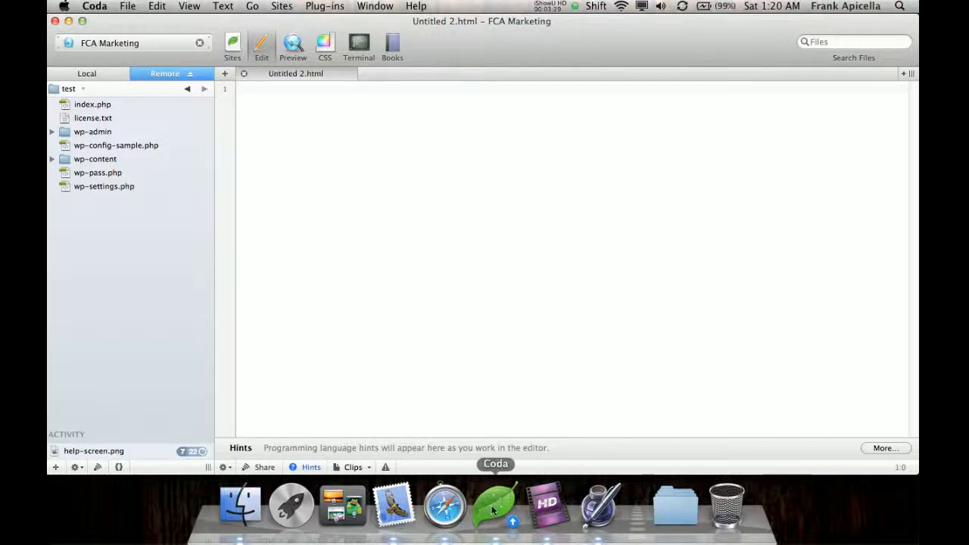
{"action": "mouse_move", "coordinate": [126, 402]}
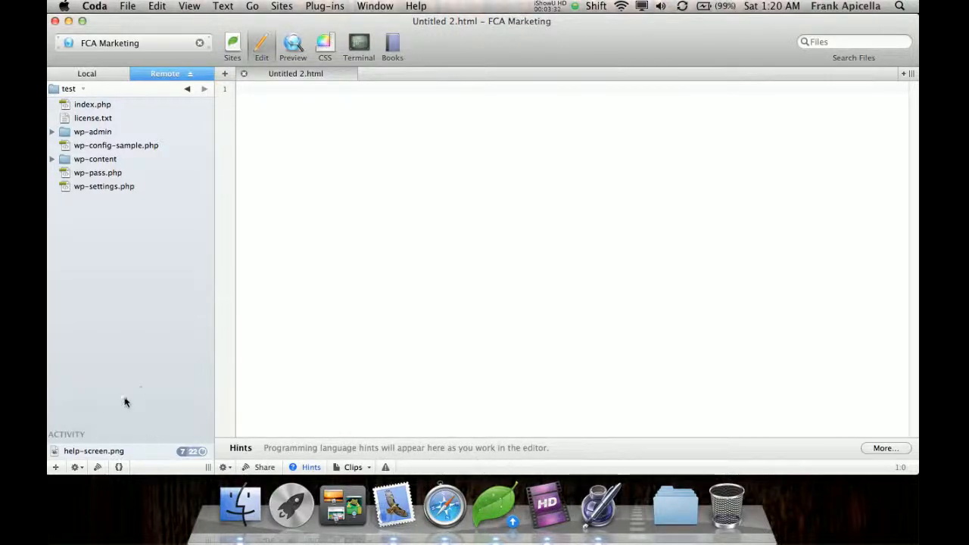
{"action": "mouse_move", "coordinate": [445, 503]}
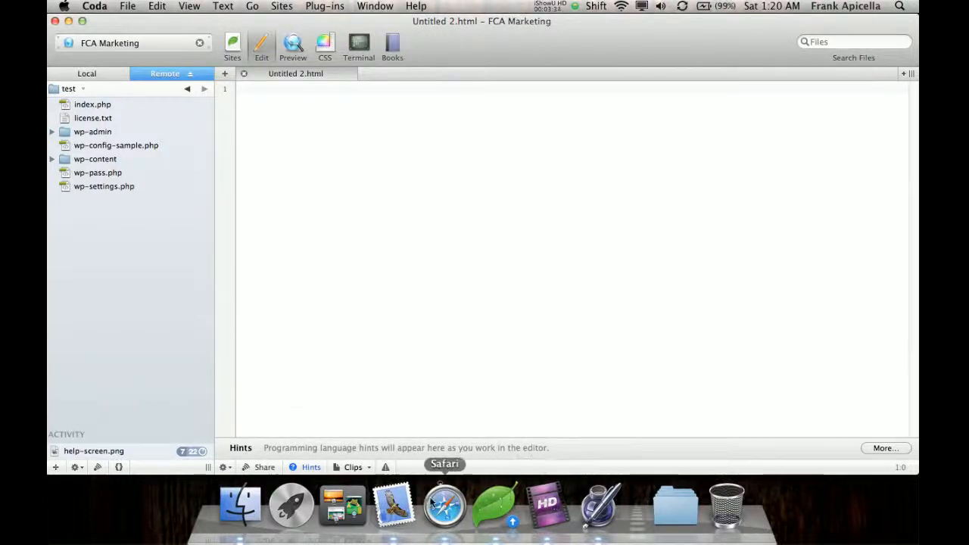
{"action": "left_click", "coordinate": [444, 504]}
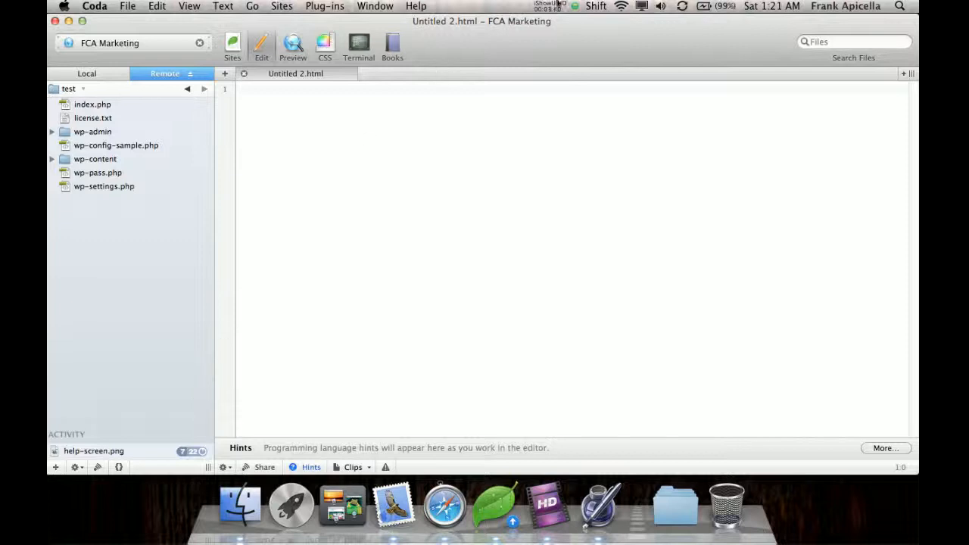
{"action": "left_click", "coordinate": [551, 5]}
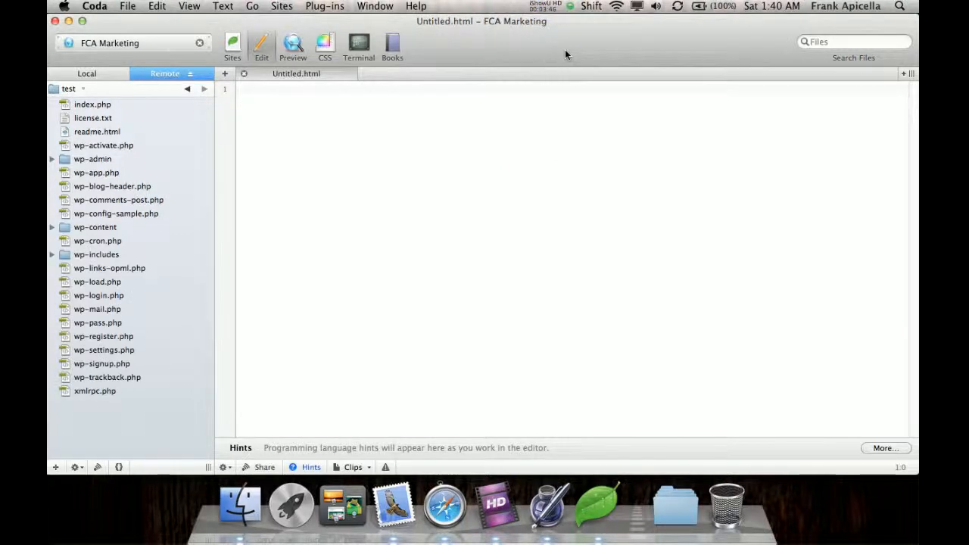
{"action": "mouse_move", "coordinate": [112, 184]}
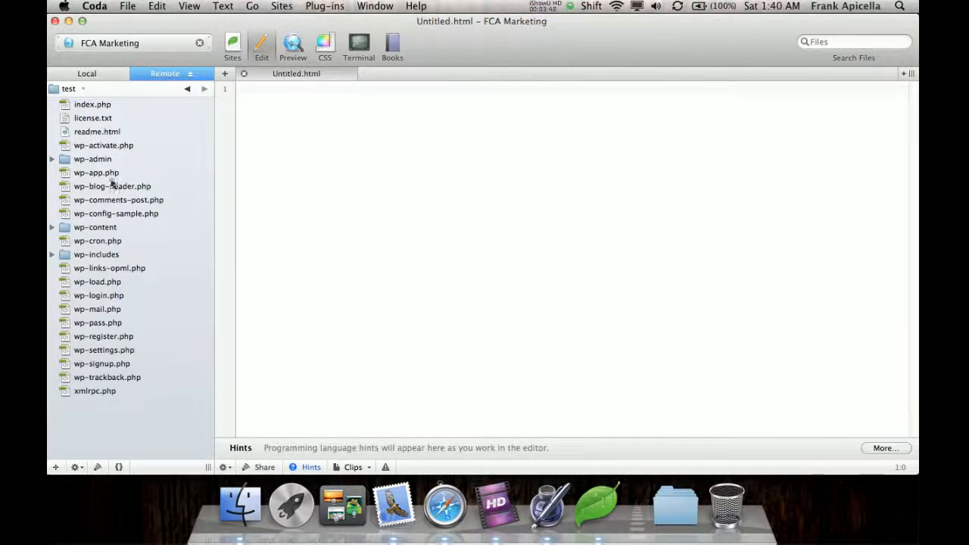
{"action": "mouse_move", "coordinate": [153, 386]}
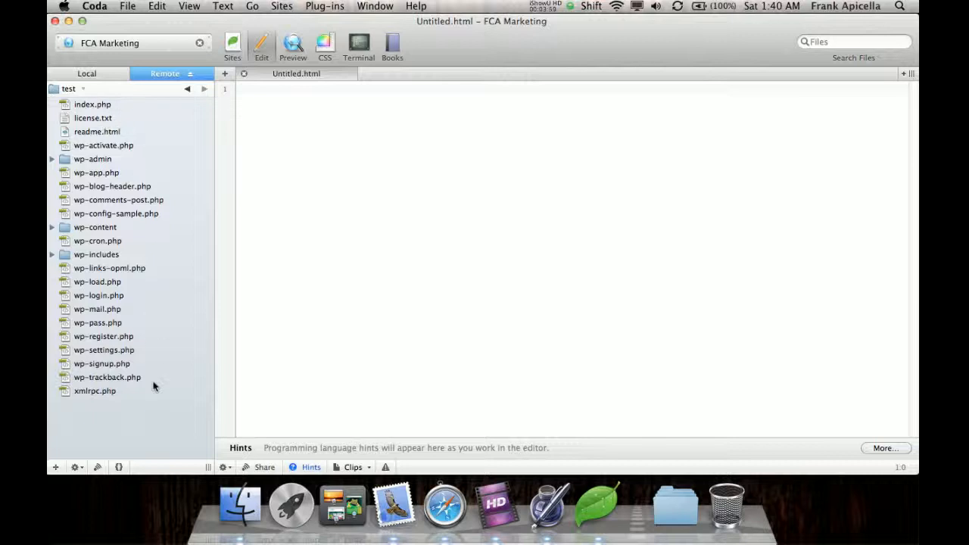
{"action": "mouse_move", "coordinate": [240, 504]}
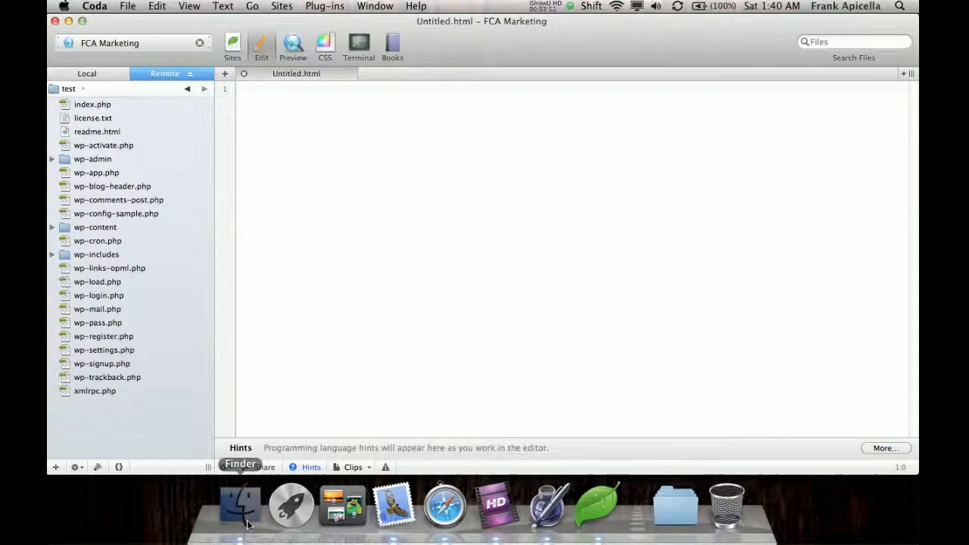
- Duplicate wp-config-sample.php on the server and rename the copy wp-config.php
{"action": "left_click", "coordinate": [240, 503]}
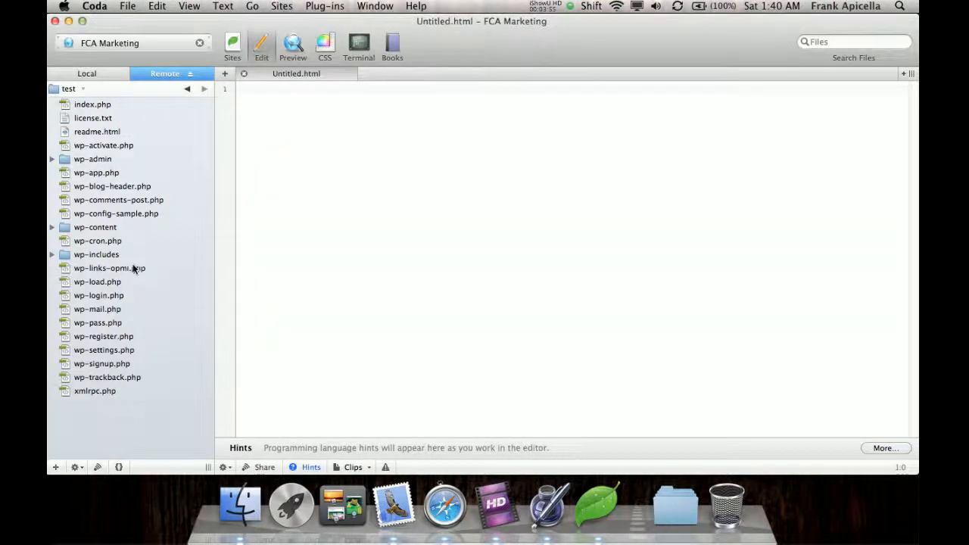
{"action": "mouse_move", "coordinate": [125, 220]}
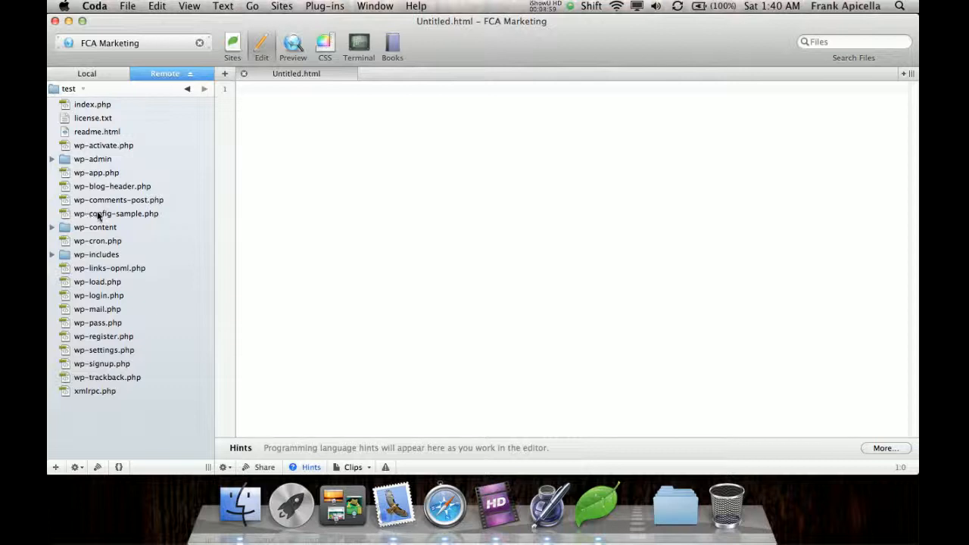
{"action": "right_click", "coordinate": [115, 213]}
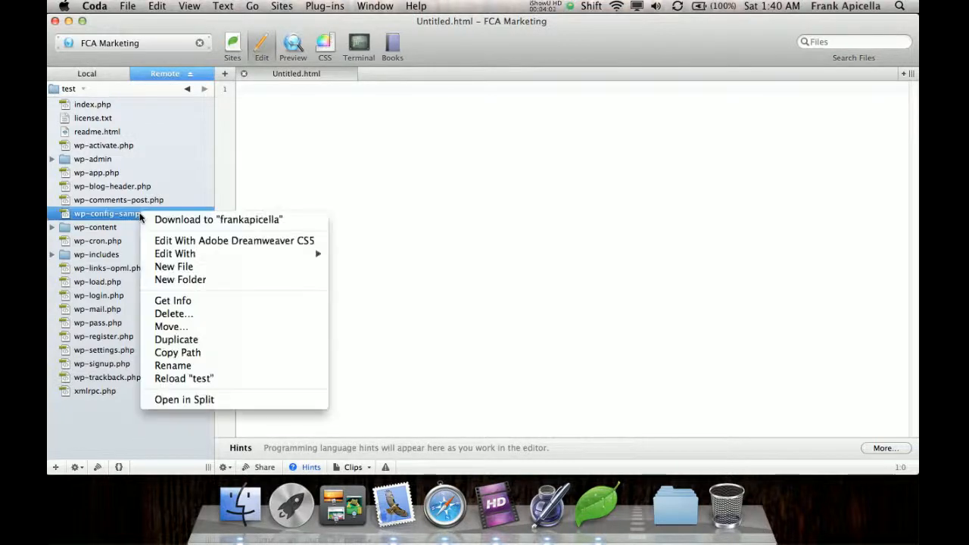
{"action": "mouse_move", "coordinate": [172, 365]}
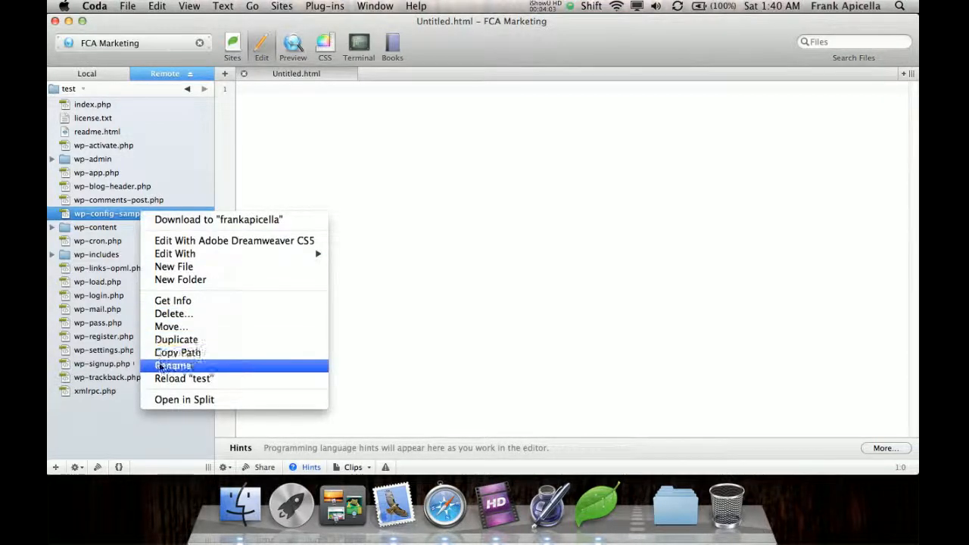
{"action": "left_click", "coordinate": [174, 366]}
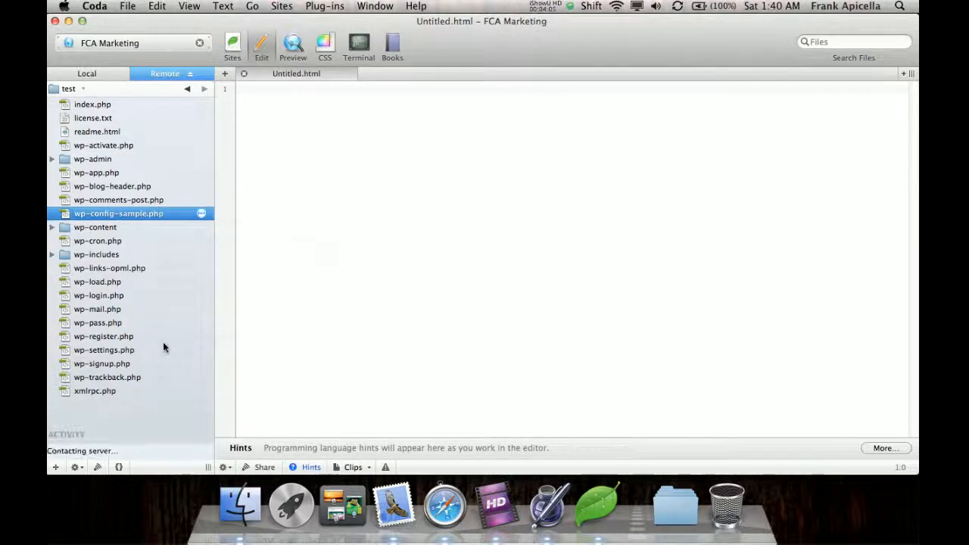
{"action": "right_click", "coordinate": [118, 213]}
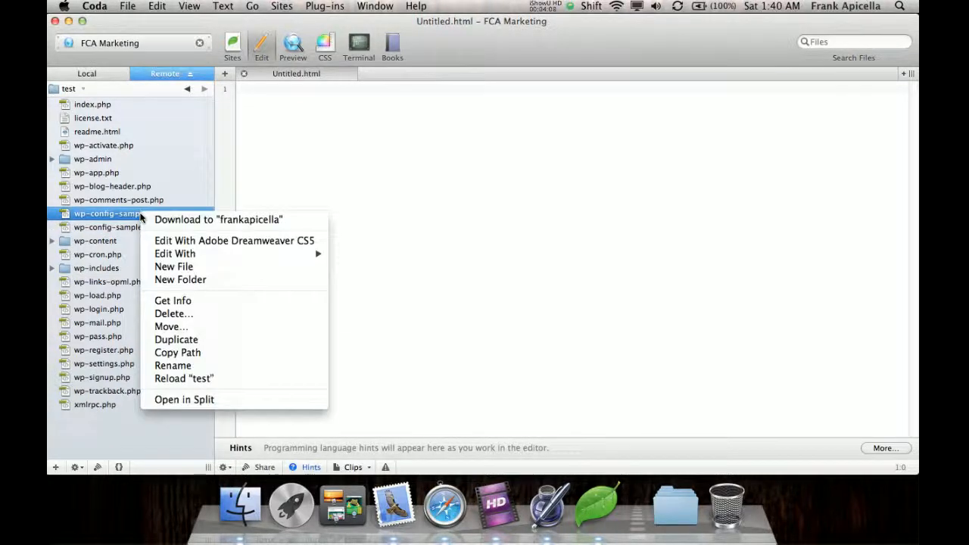
{"action": "mouse_move", "coordinate": [173, 365]}
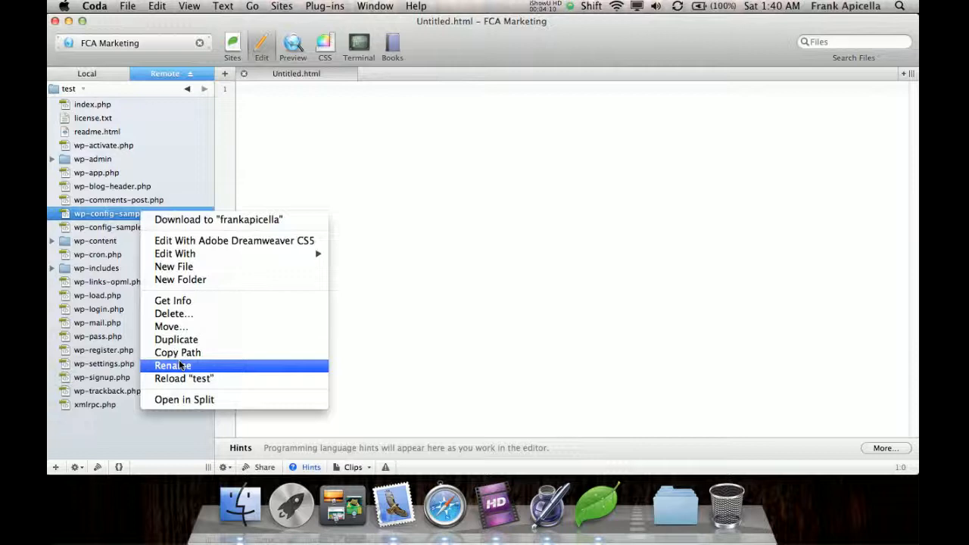
{"action": "left_click", "coordinate": [172, 365]}
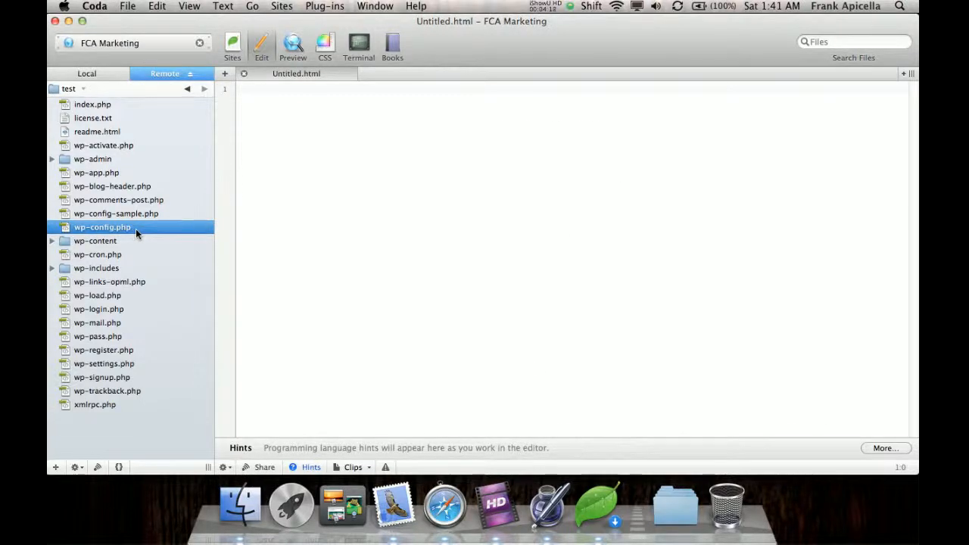
{"action": "double_click", "coordinate": [102, 227]}
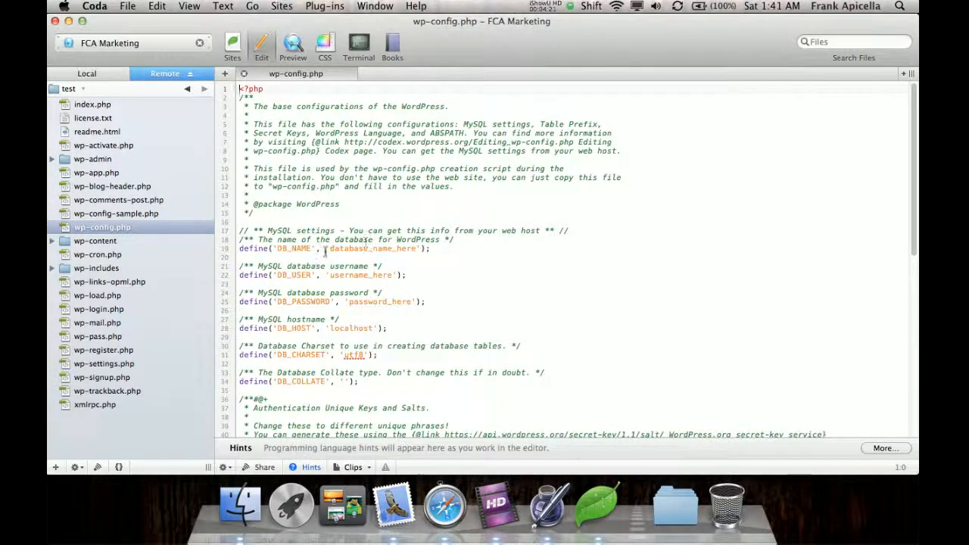
{"action": "mouse_move", "coordinate": [547, 506]}
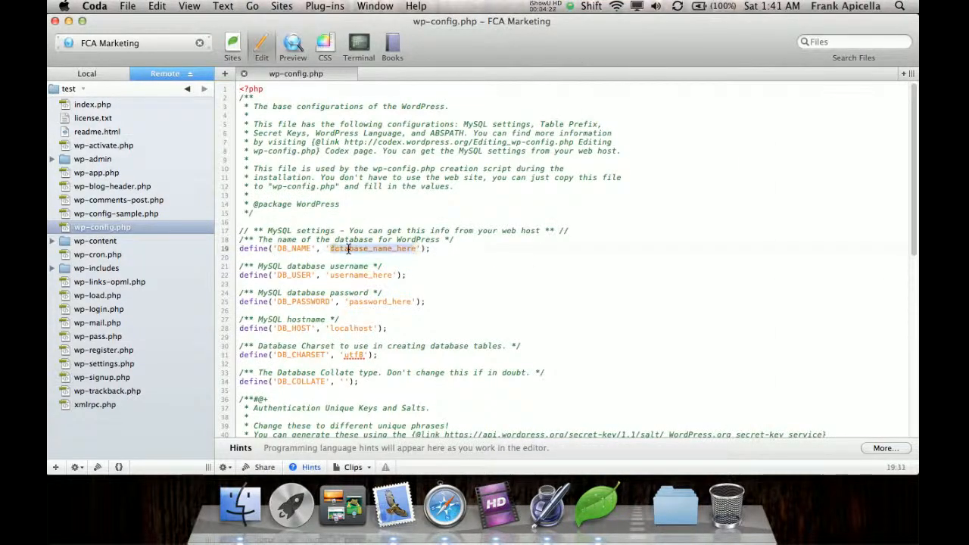
{"action": "type", "text": "fcamark_test"}
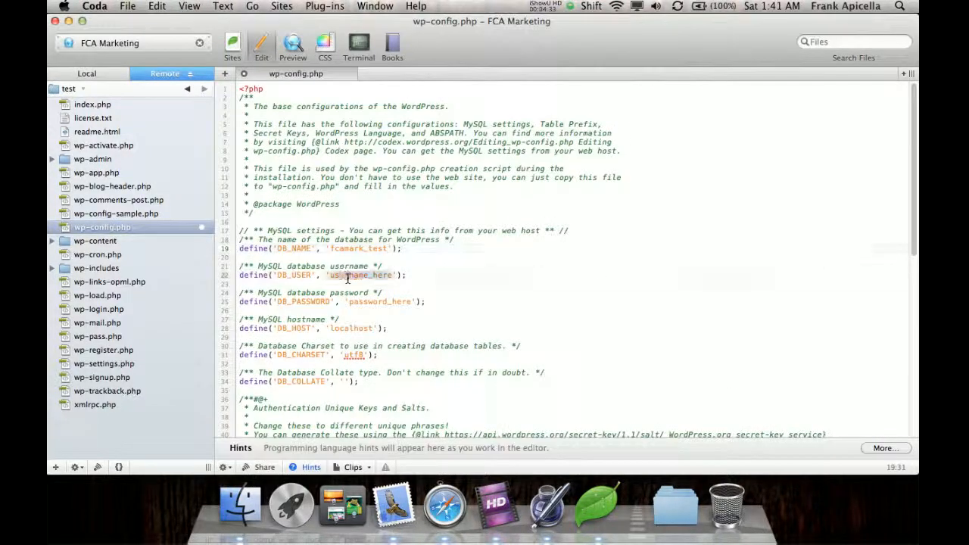
{"action": "type", "text": "fcamark_user"}
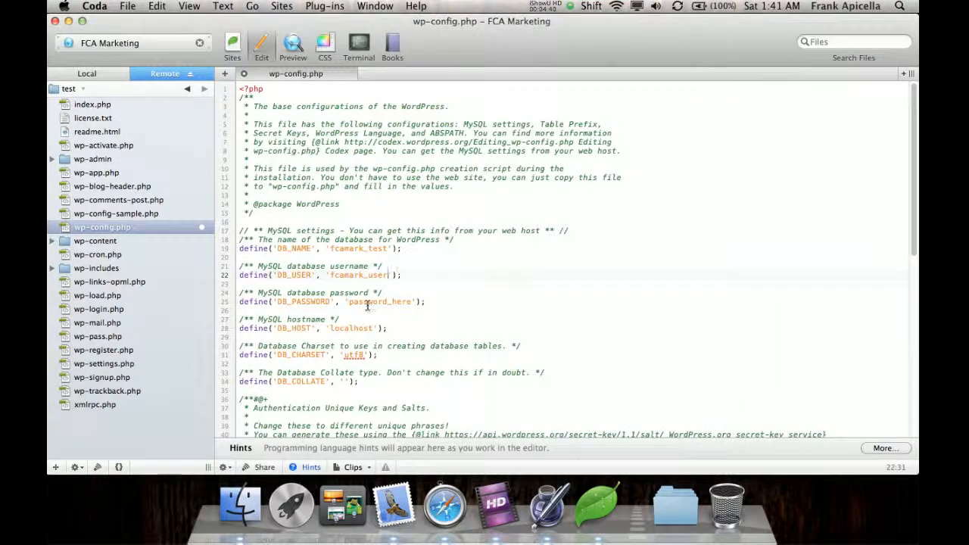
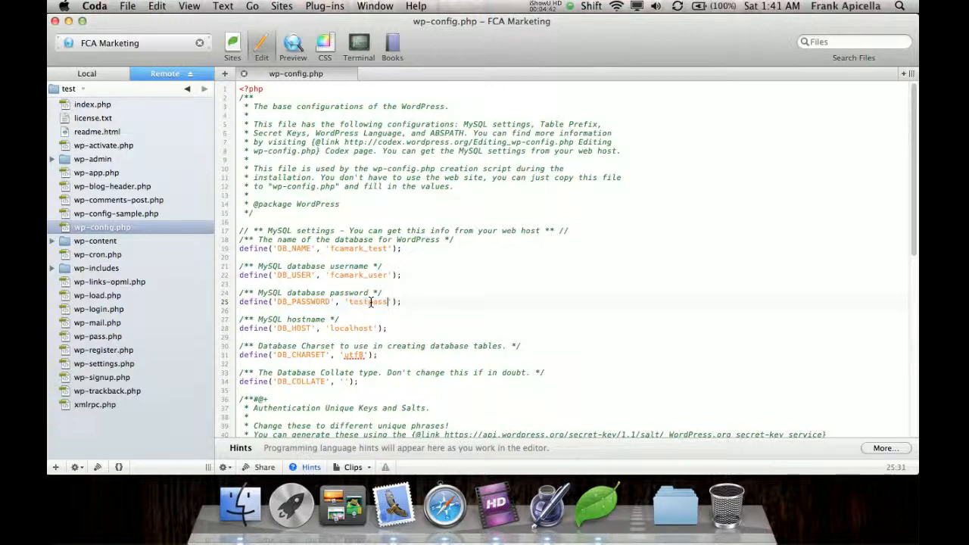
{"action": "left_click", "coordinate": [444, 504]}
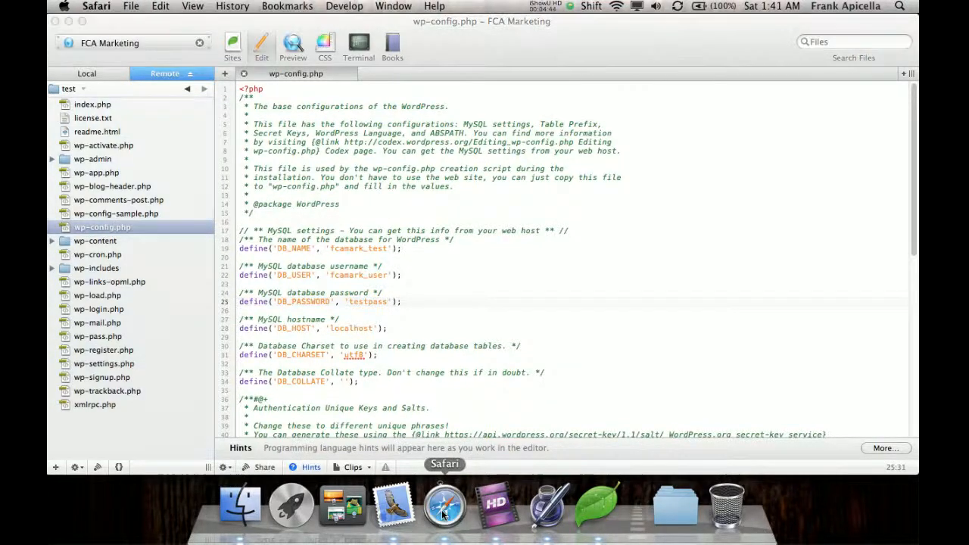
{"action": "left_click", "coordinate": [444, 504]}
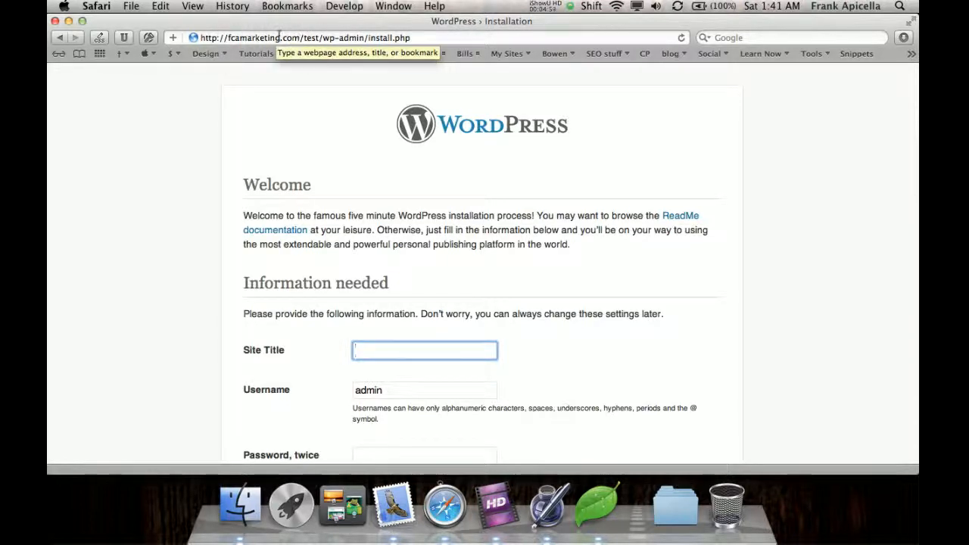
{"action": "mouse_move", "coordinate": [358, 104]}
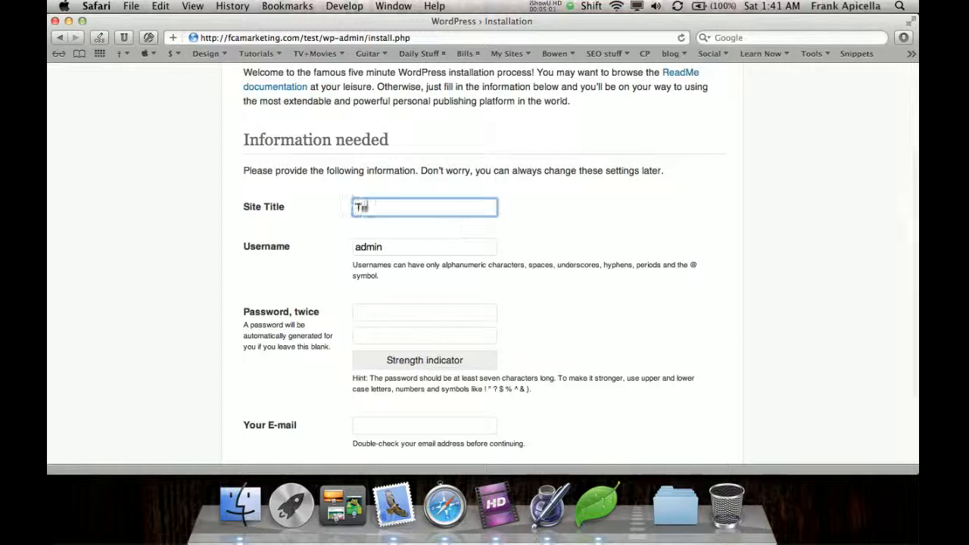
{"action": "type", "text": "Test Theme"}
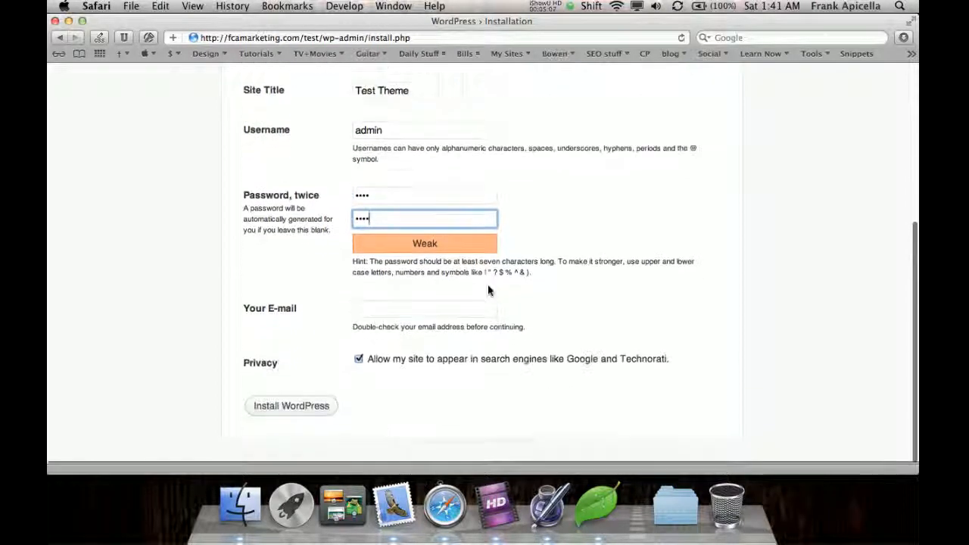
{"action": "left_click", "coordinate": [423, 311]}
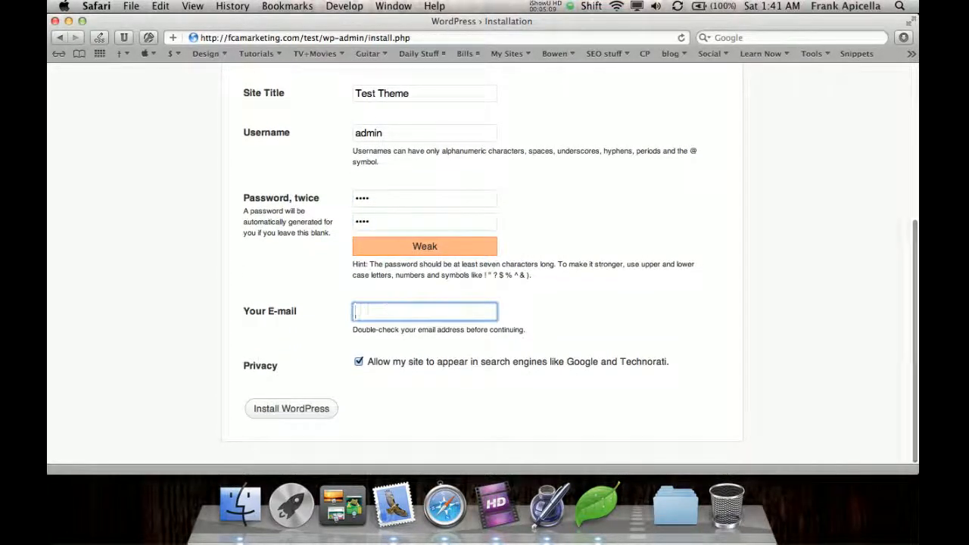
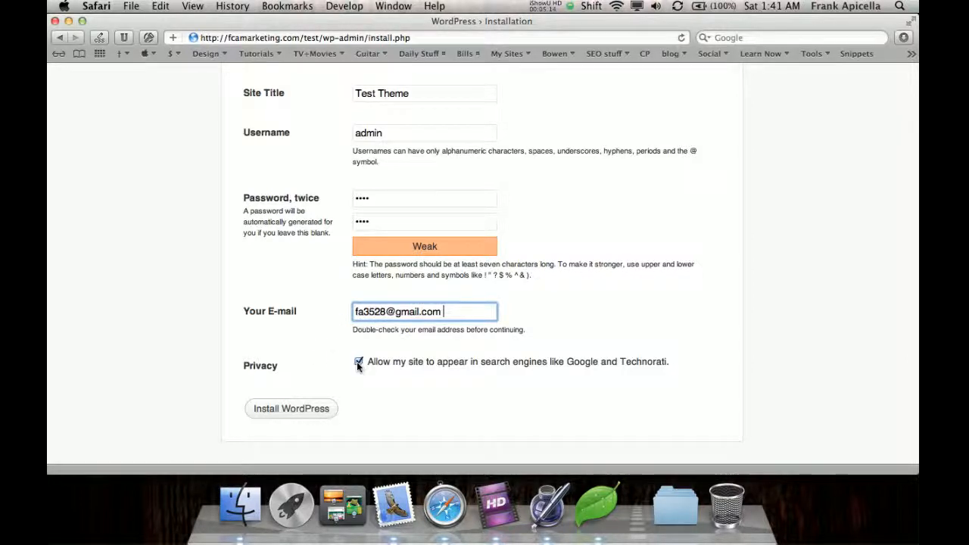
{"action": "left_click", "coordinate": [290, 408]}
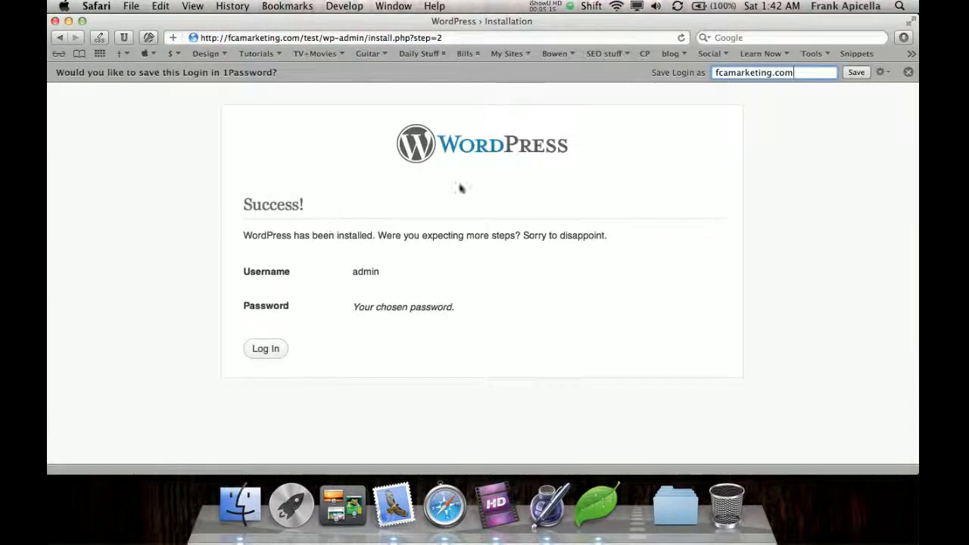
- Log in as admin and load the live site at fcamarketing.com/test
{"action": "left_click", "coordinate": [265, 348]}
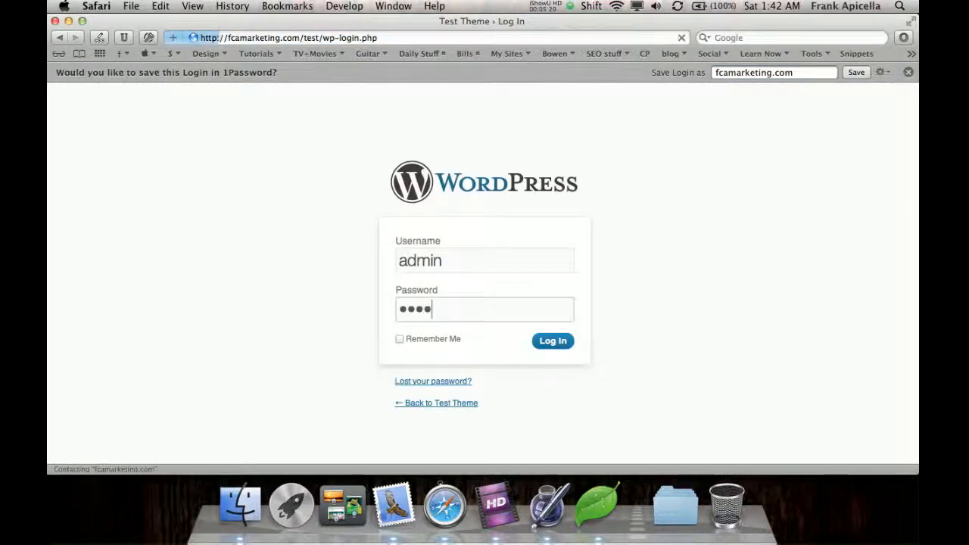
{"action": "left_click", "coordinate": [553, 341]}
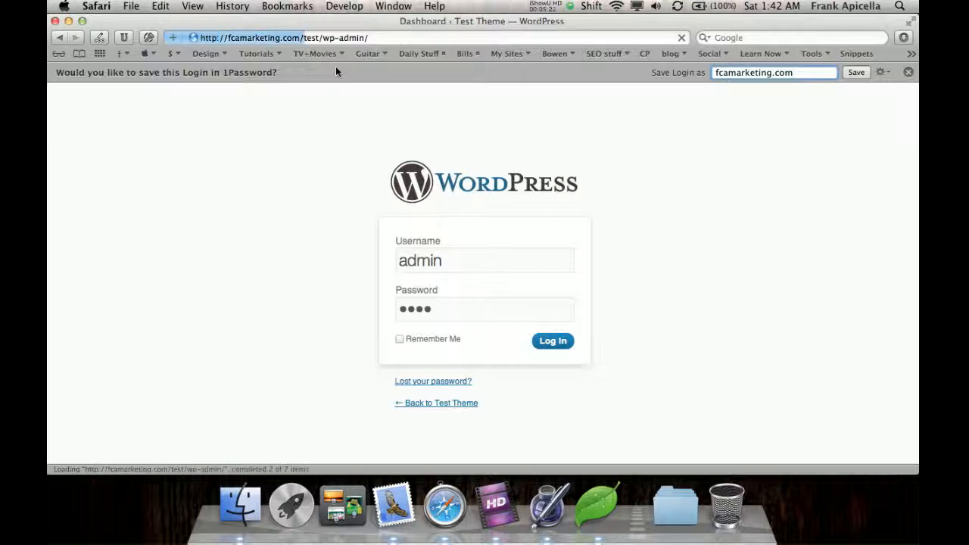
{"action": "left_click", "coordinate": [552, 341]}
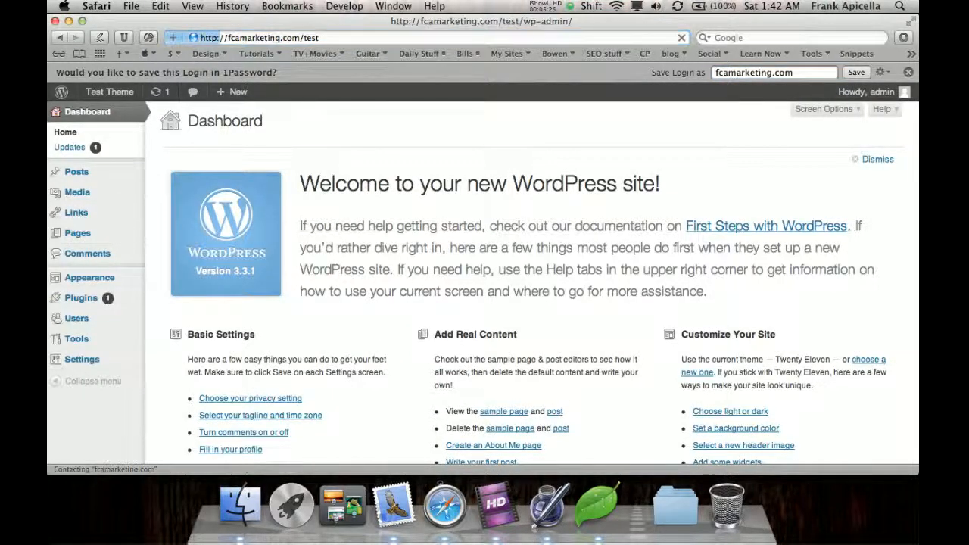
{"action": "left_click", "coordinate": [109, 92]}
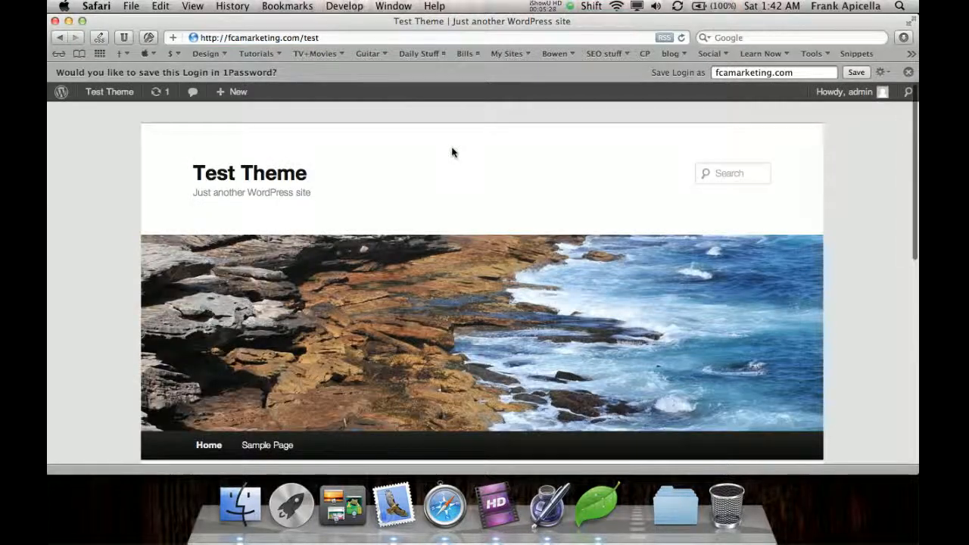